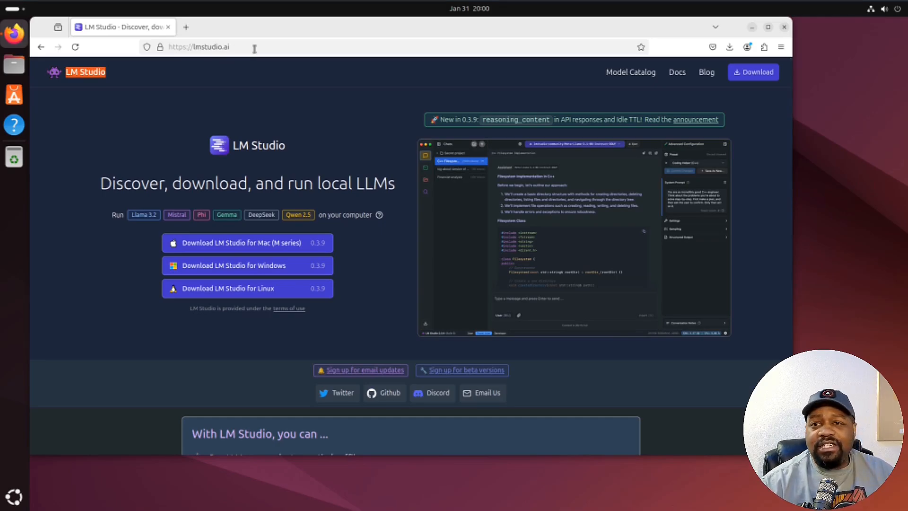
mouse_move(164, 153)
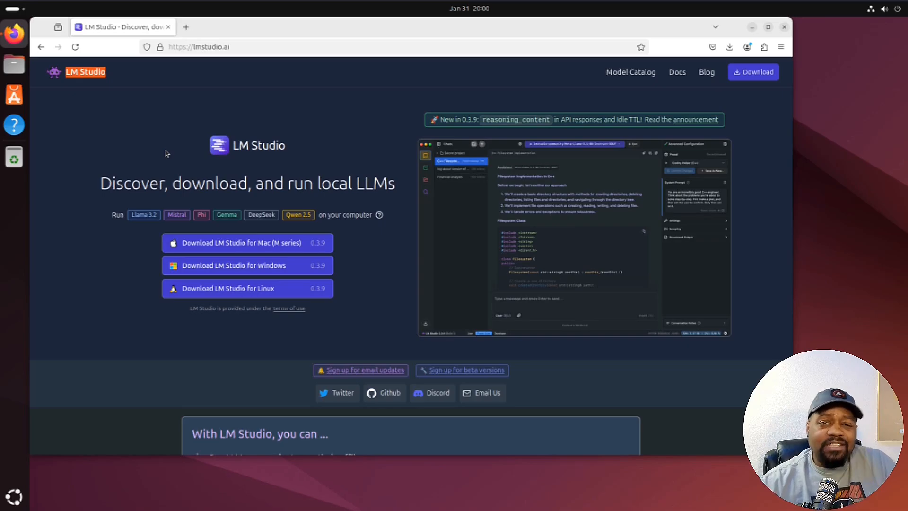
mouse_move(251, 271)
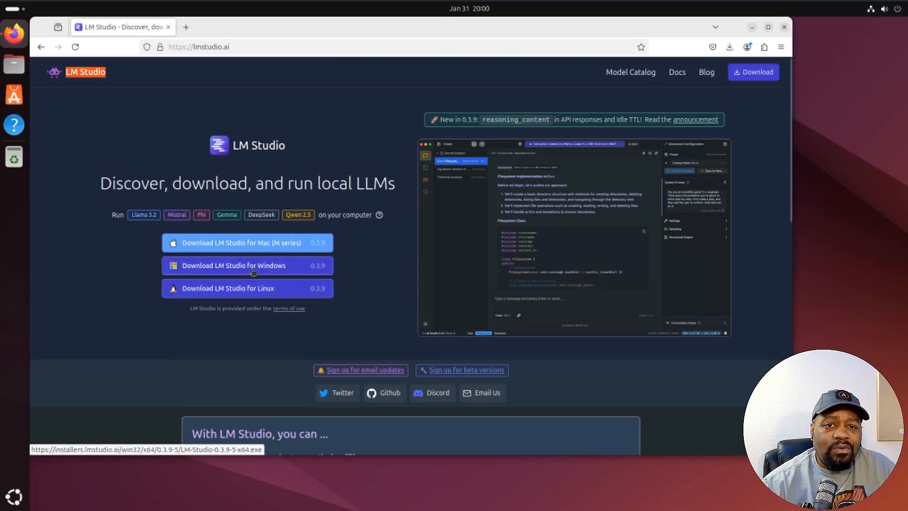
mouse_move(246, 288)
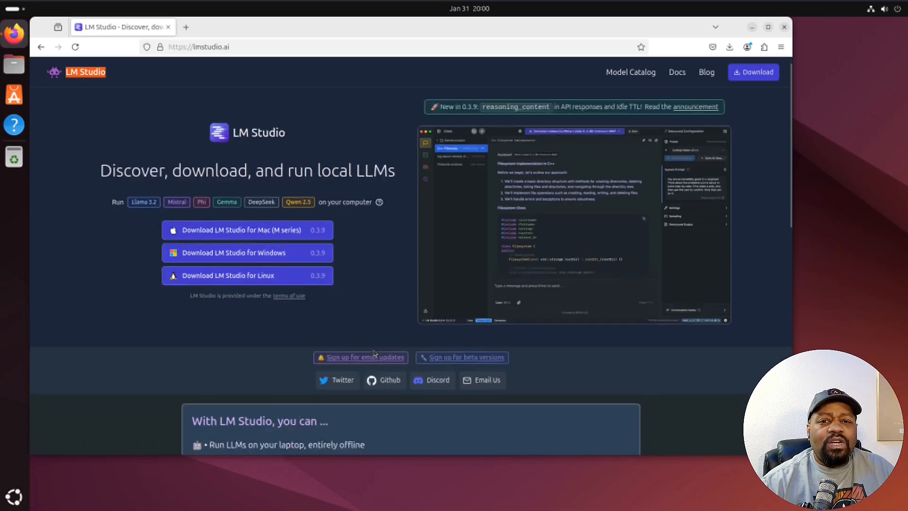
- Bring the FAQ into view and open the System Requirements docs page in a new tab
scroll(down, 3)
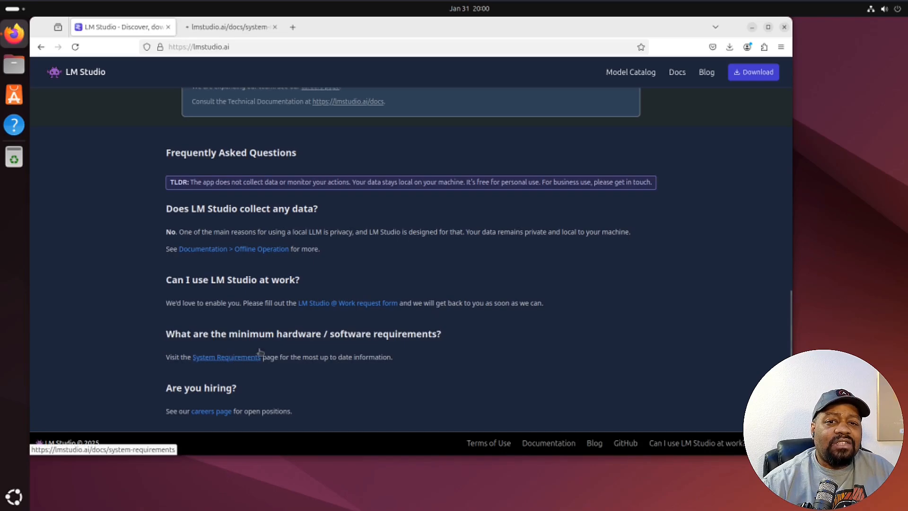
click(226, 357)
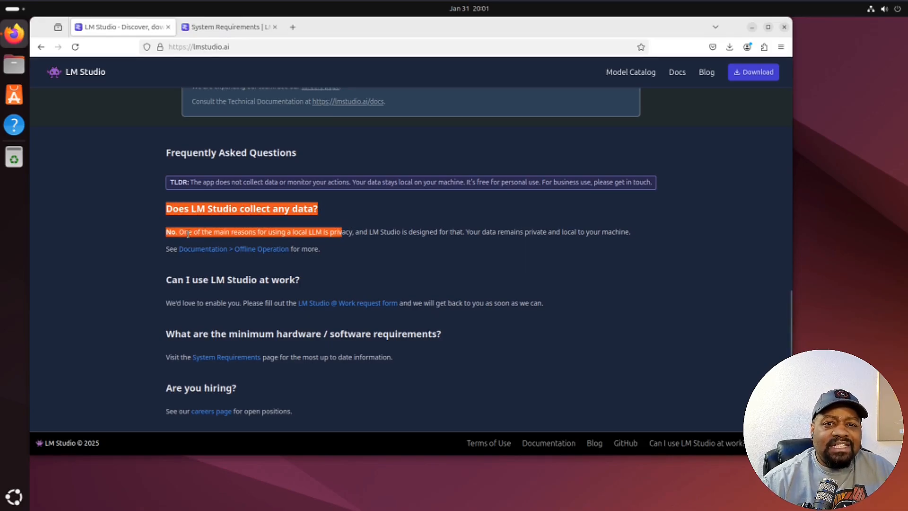
mouse_move(397, 234)
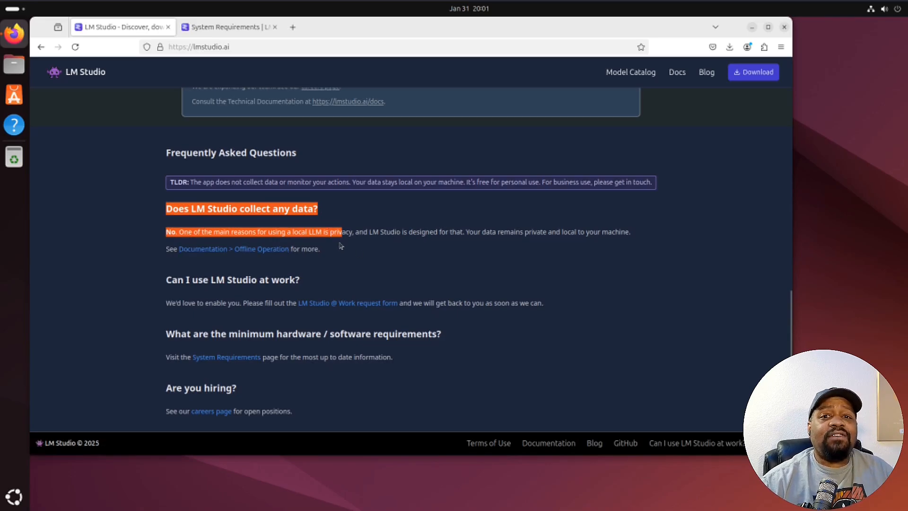
mouse_move(548, 231)
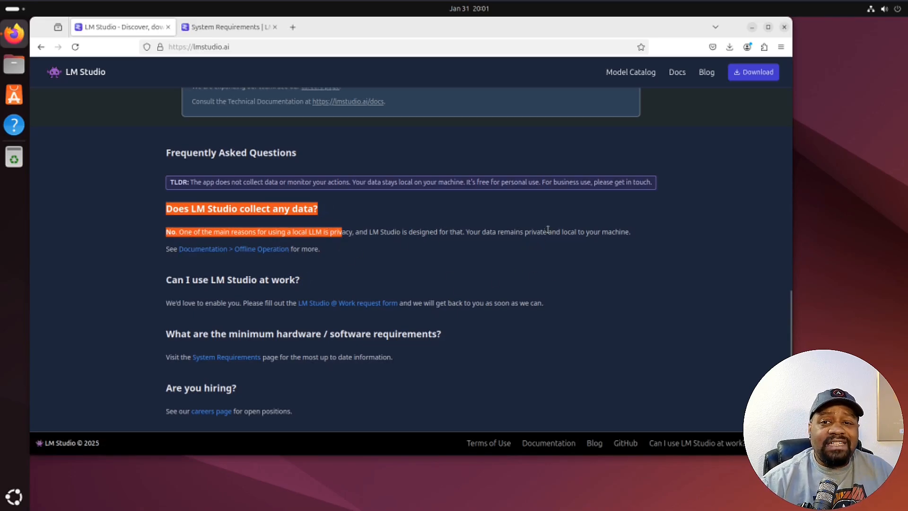
click(535, 241)
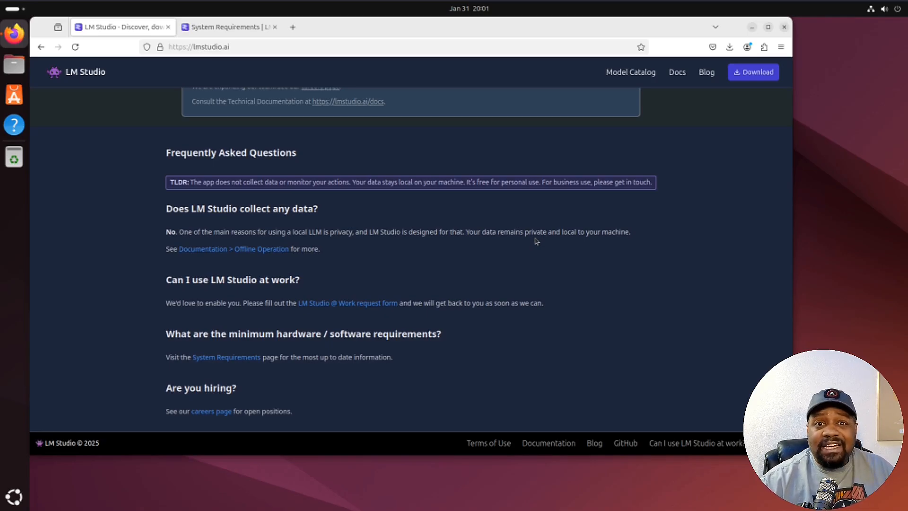
scroll(up, 3)
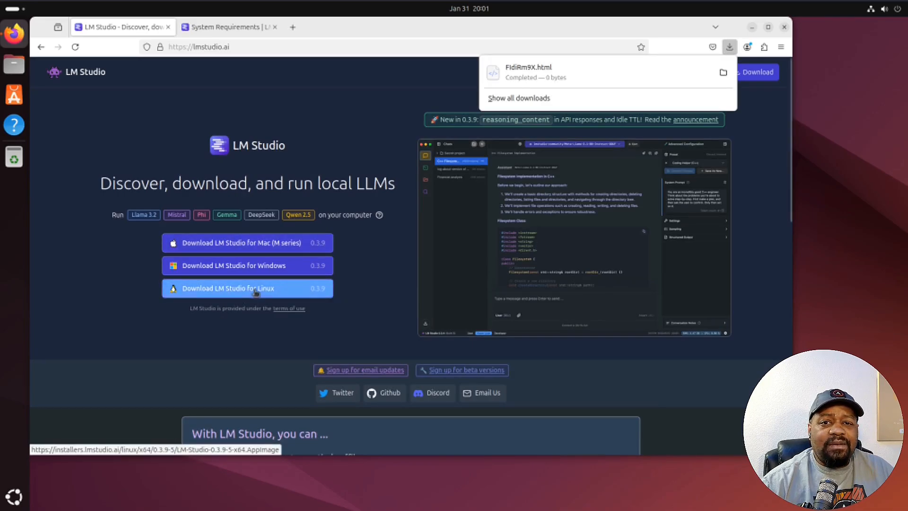
- Download the Linux AppImage, reveal it in Downloads, and open a terminal there
click(247, 287)
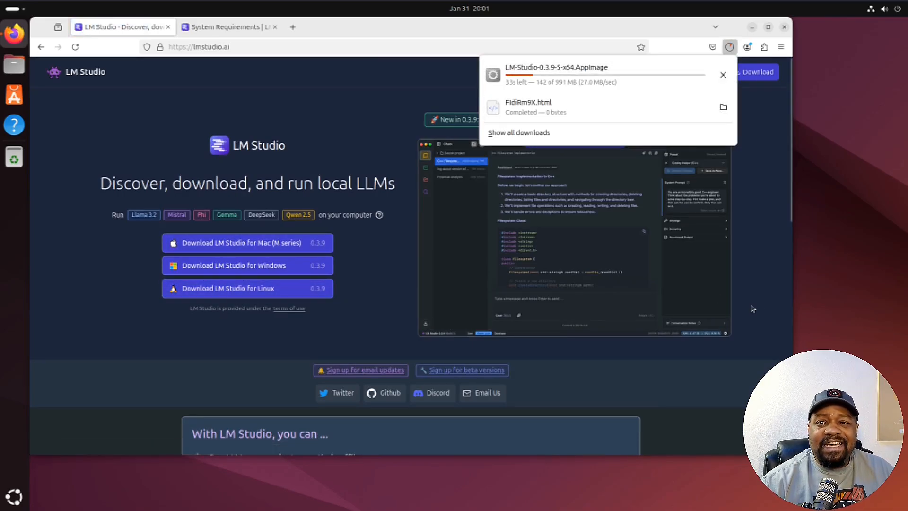
mouse_move(763, 131)
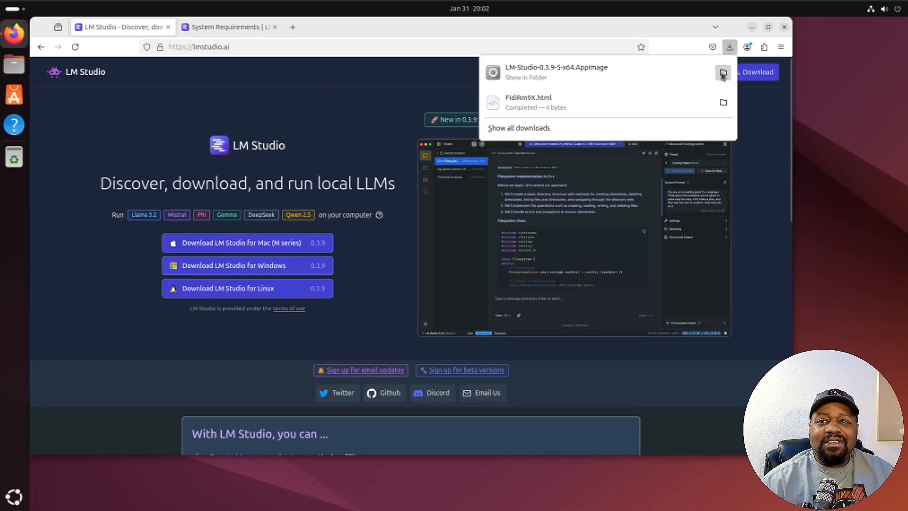
click(723, 72)
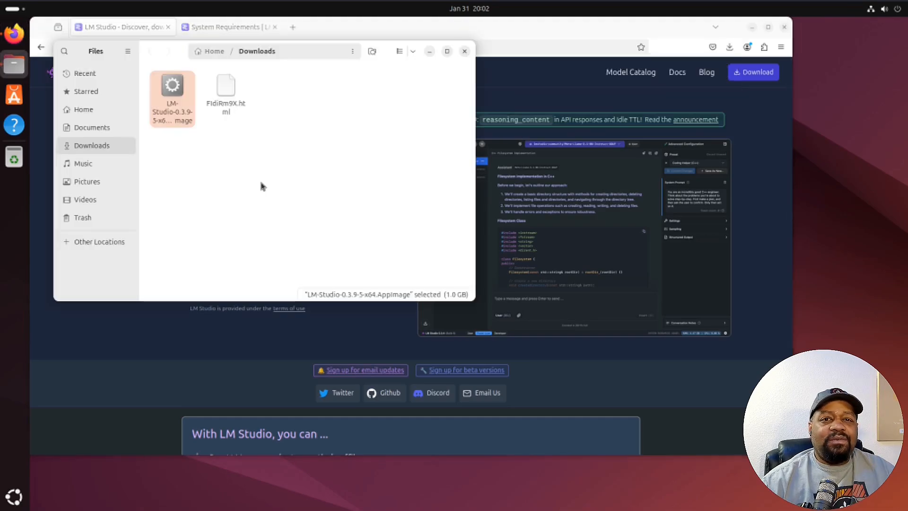
right_click(261, 185)
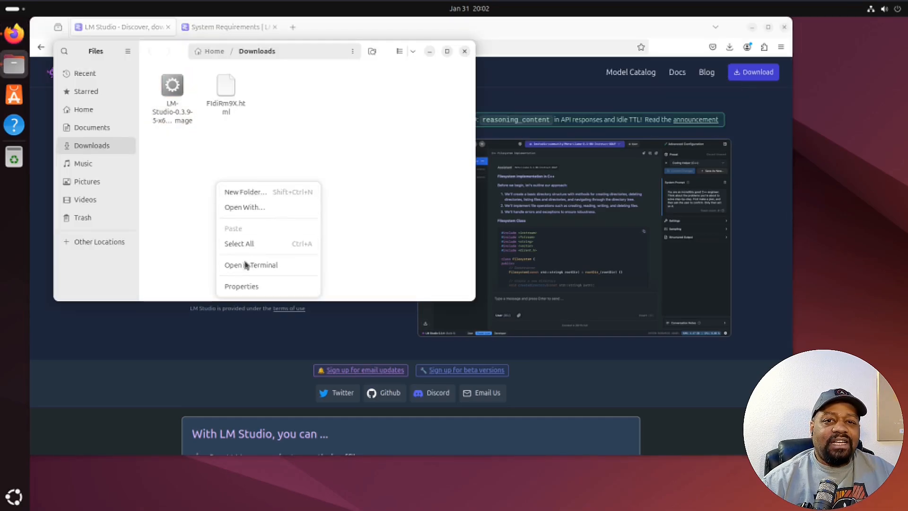
click(251, 265)
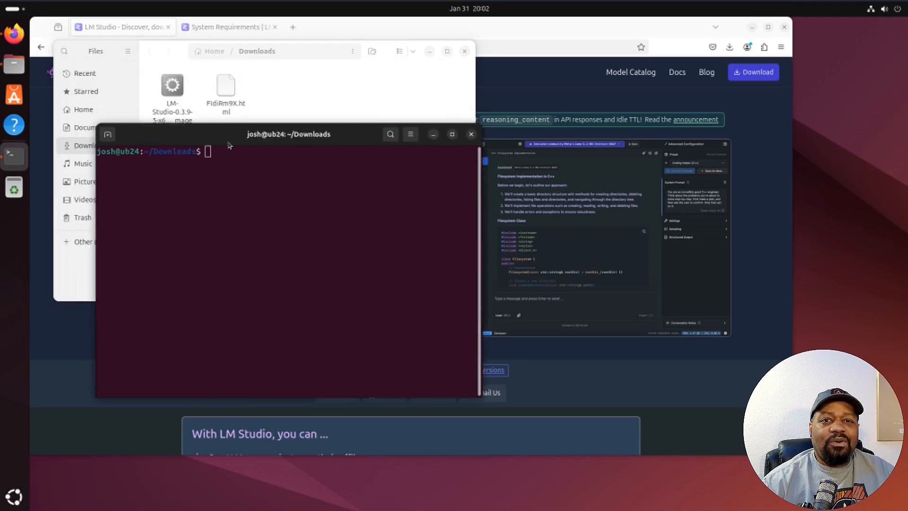
- Run chmod +x on LM-Studio-0.3.9-5-x64.AppImage to make it executable
drag(289, 133, 338, 177)
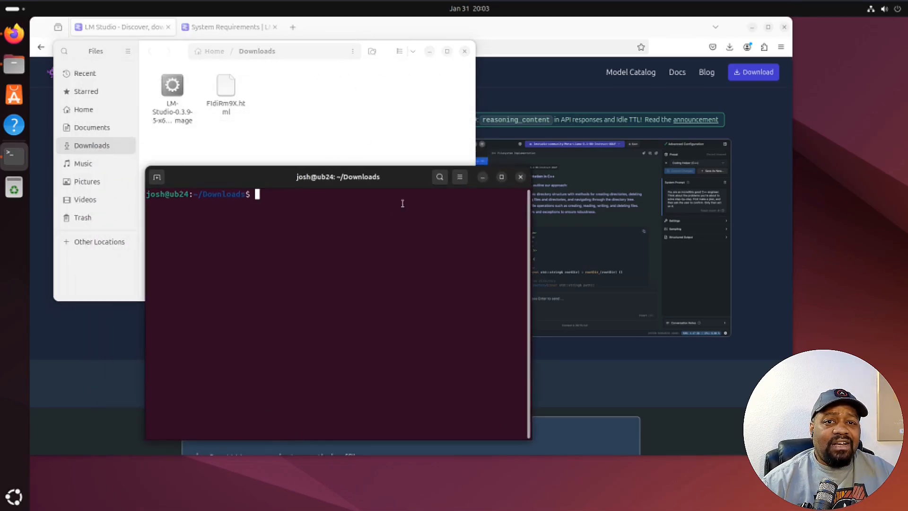
mouse_move(284, 200)
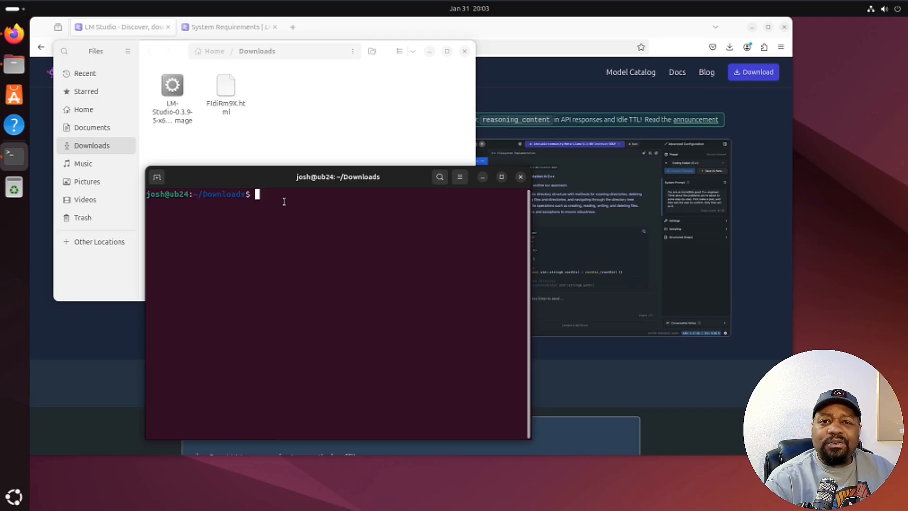
text(chmod +)
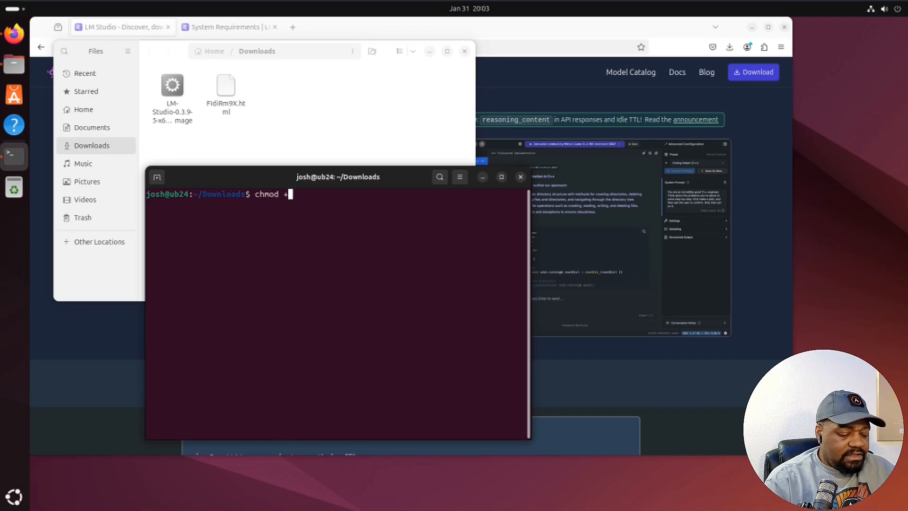
text(x)
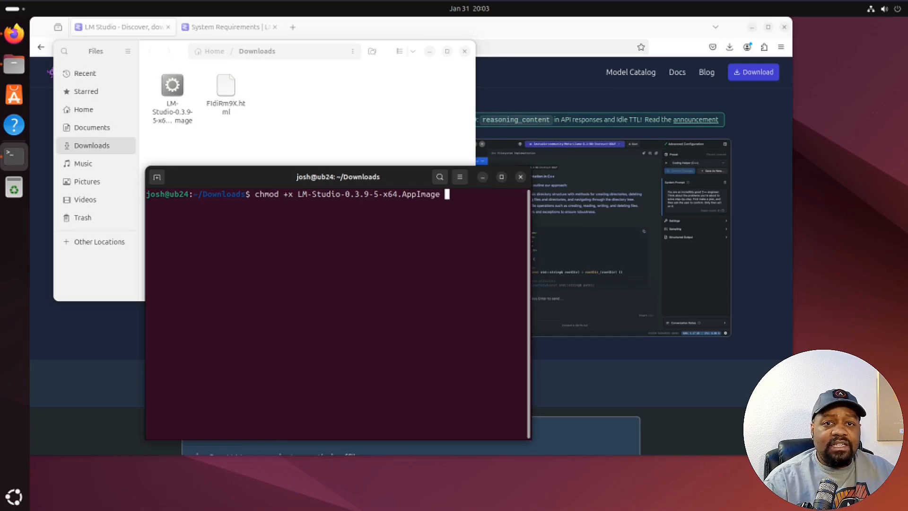
key(Return)
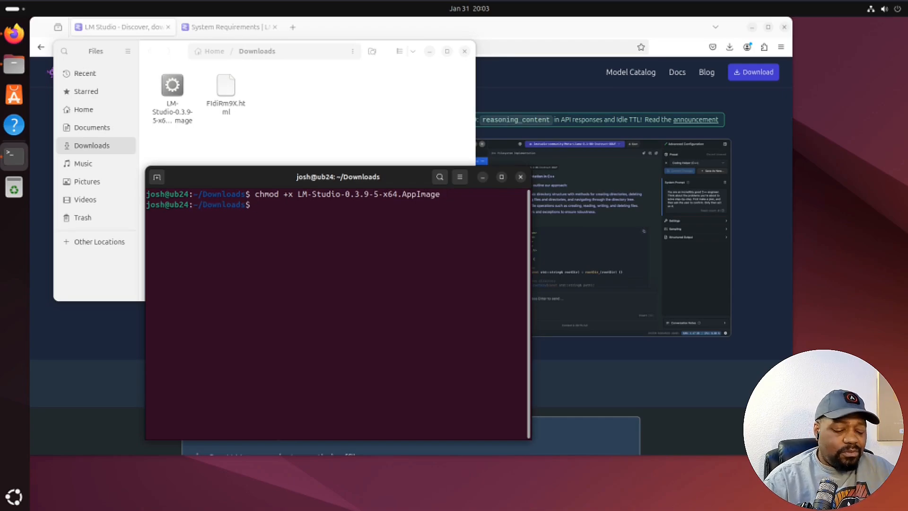
click(464, 51)
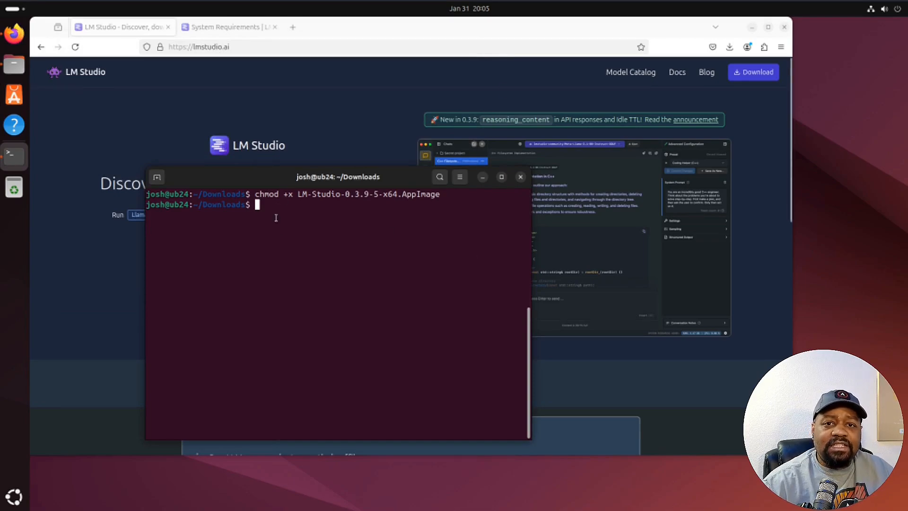
- Run the AppImage with --appimage-extract to produce a squashfs-root folder, and start a cd into it
text(./)
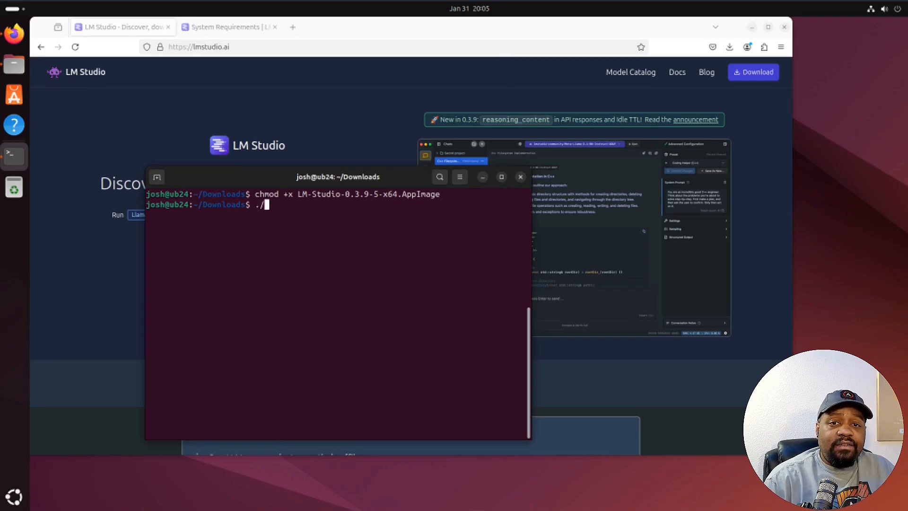
text(LM-Studio-0.3.9-5-x64.AppImage)
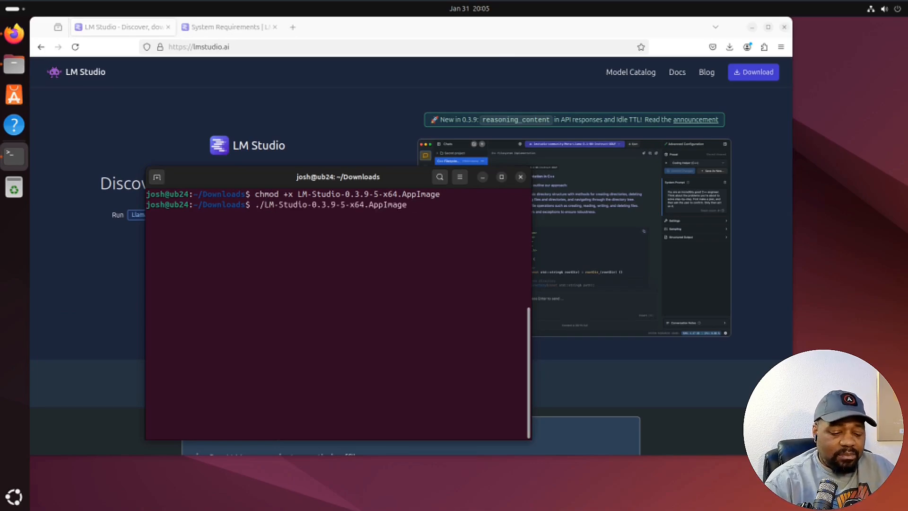
text(--appimage-ex)
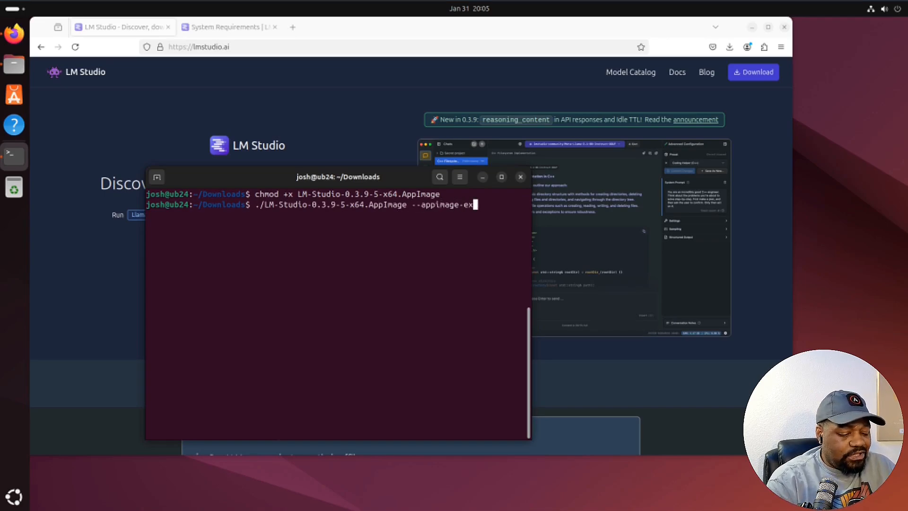
key(Return)
text(ls)
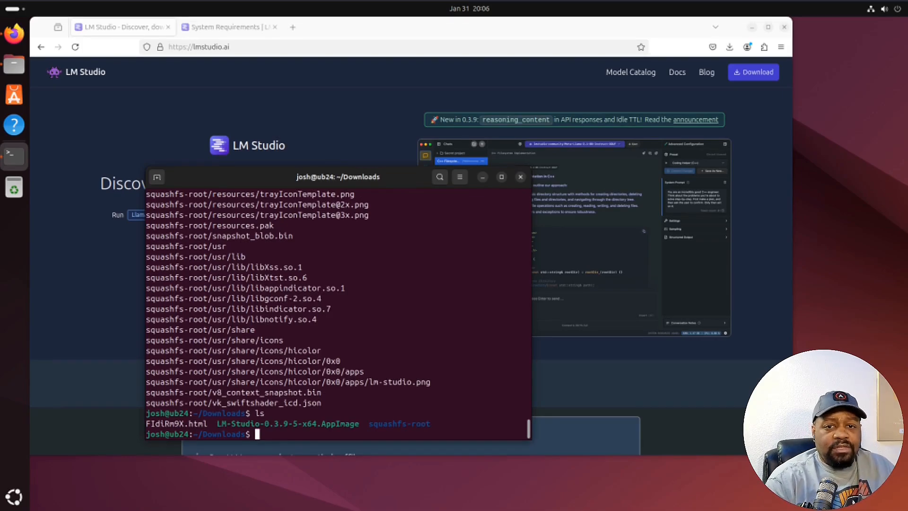
text(cd sq)
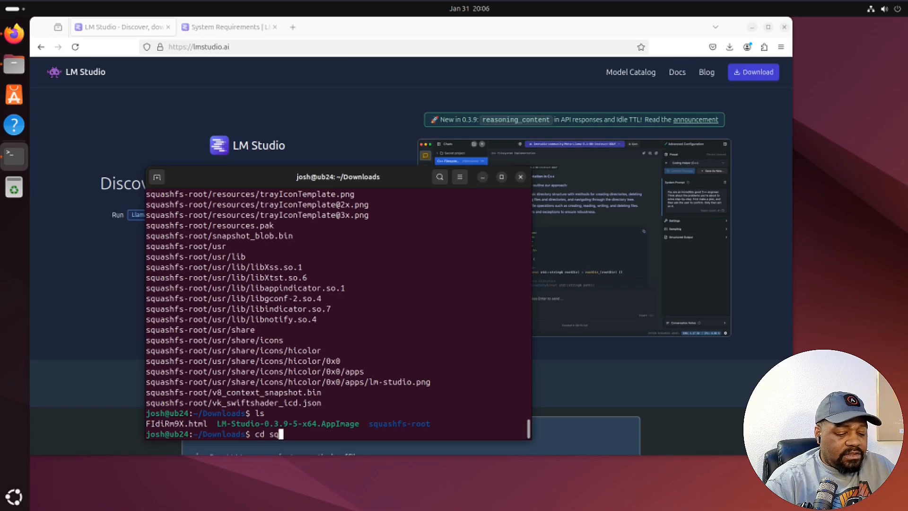
- Enter squashfs-root and run sudo chown root:root chrome-sandbox
key(Return)
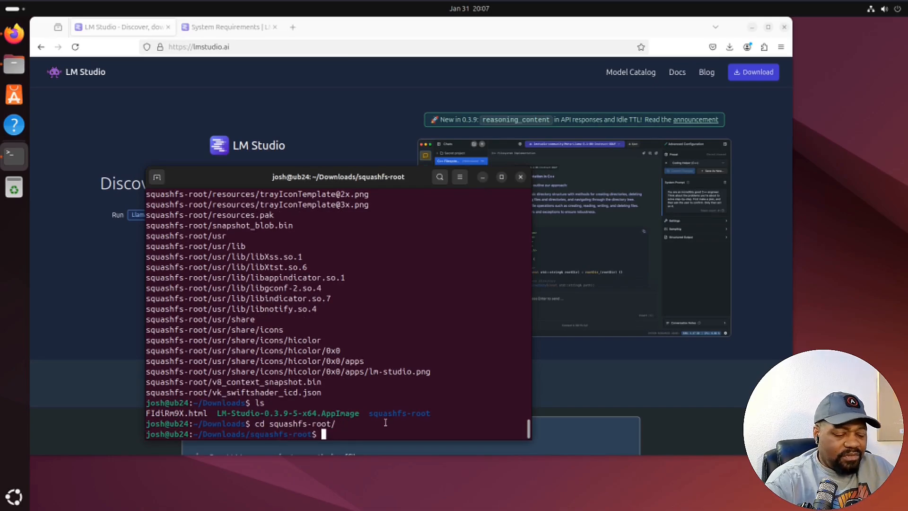
text(sudo)
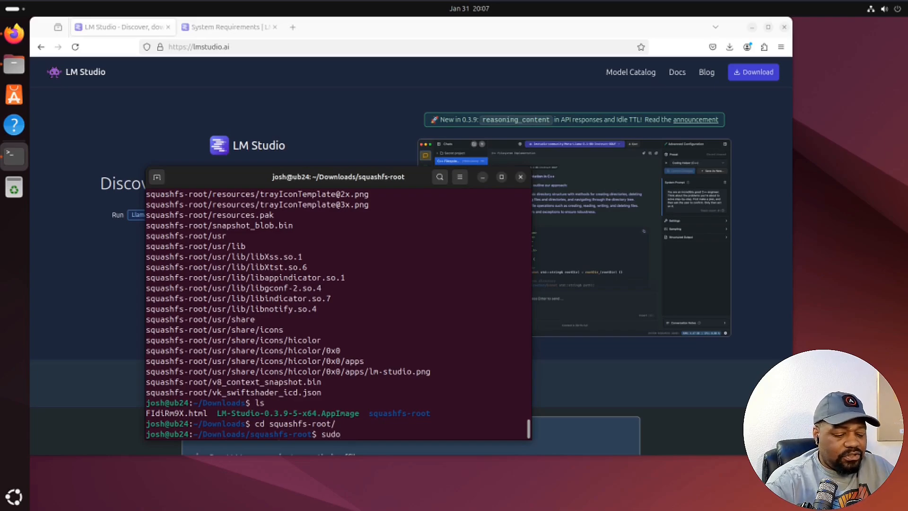
text(ch)
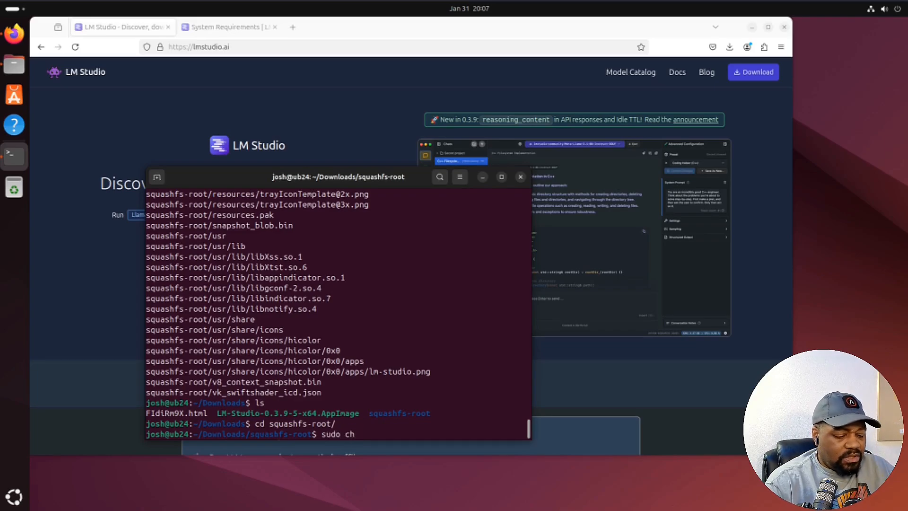
text(own rro)
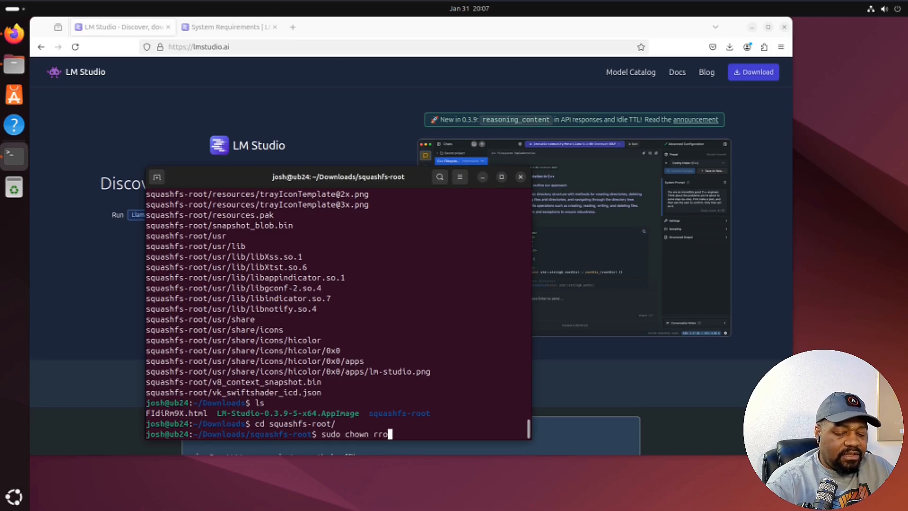
key(BackSpace)
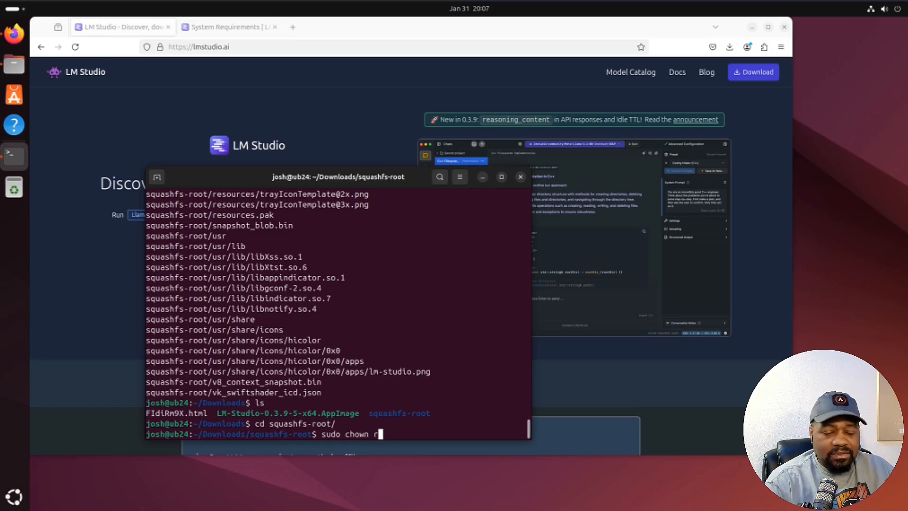
text(oot:root)
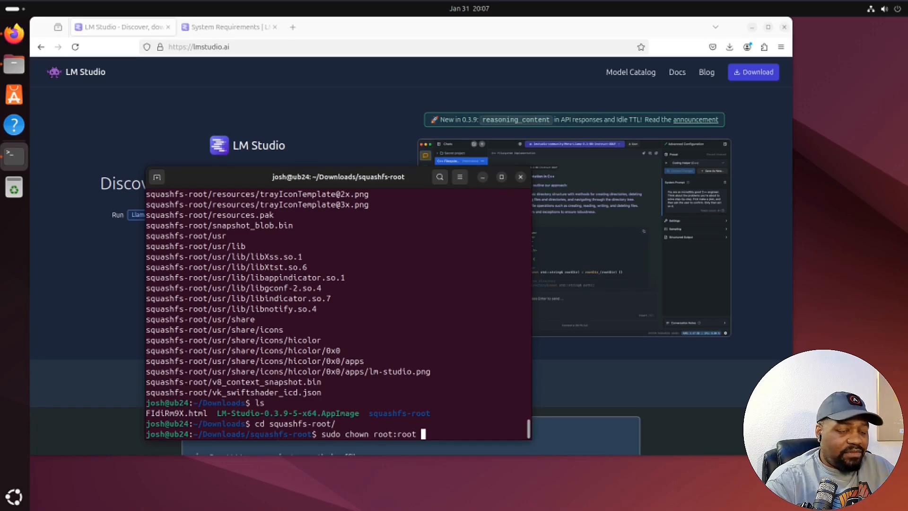
text(chrom-san)
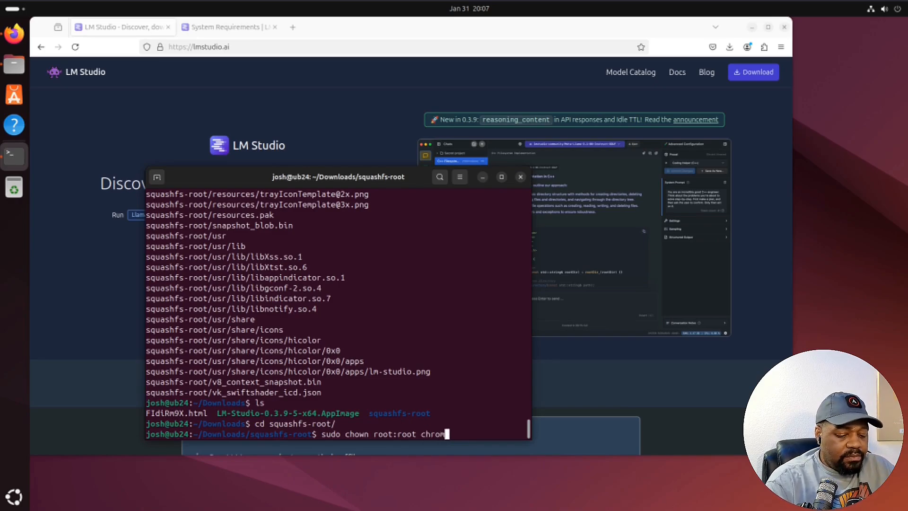
text(-sandbox)
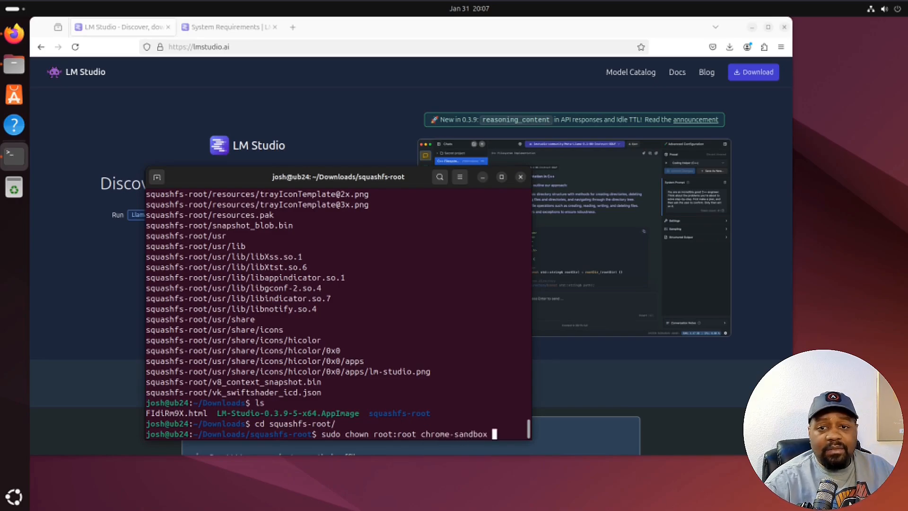
key(Return)
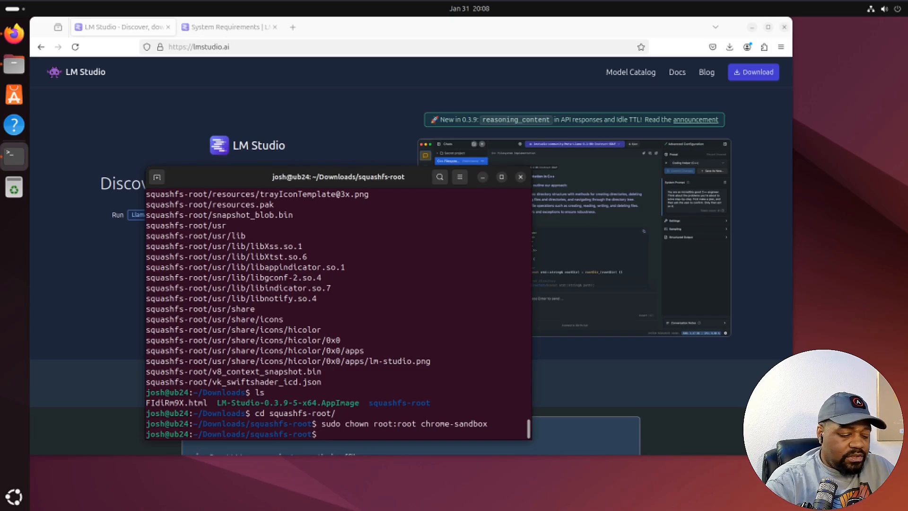
- Run sudo chmod 4755 chrome-sandbox, then launch LM Studio with ./lmstudio
text(sudo chmod 4755 chrome-sandbox)
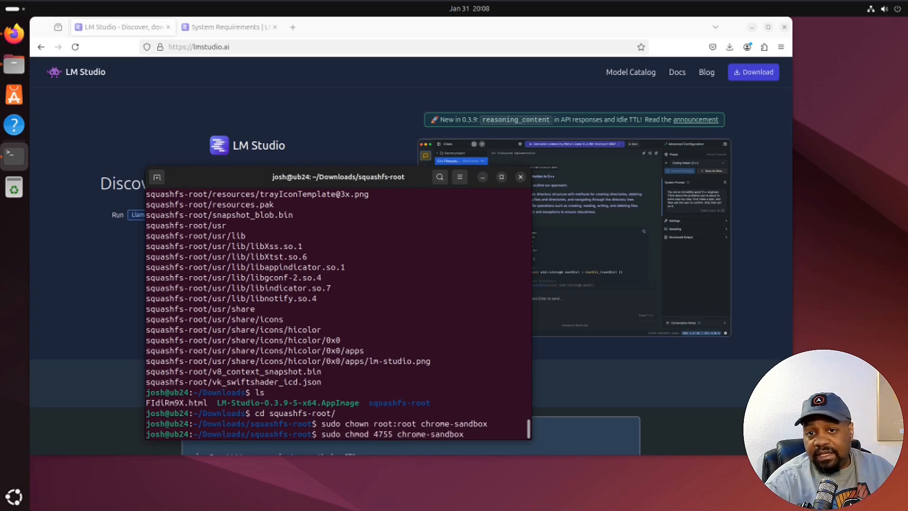
text(ls)
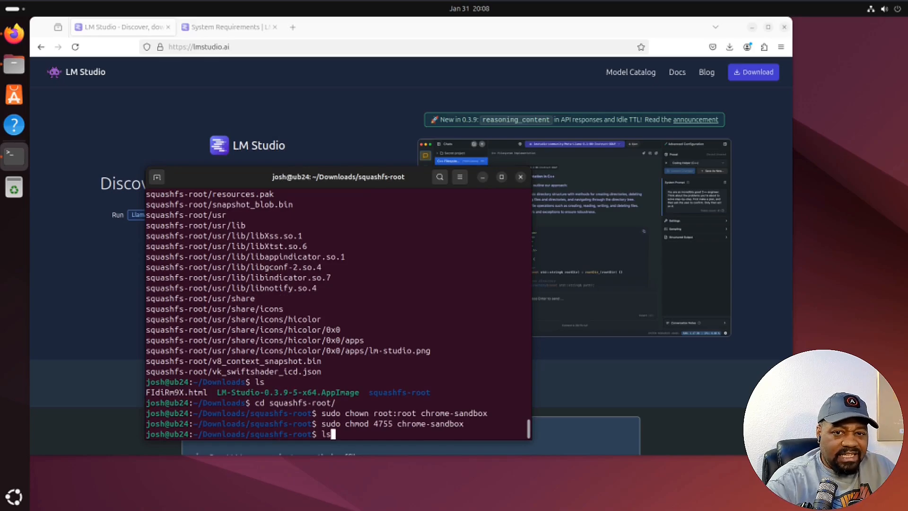
key(Return)
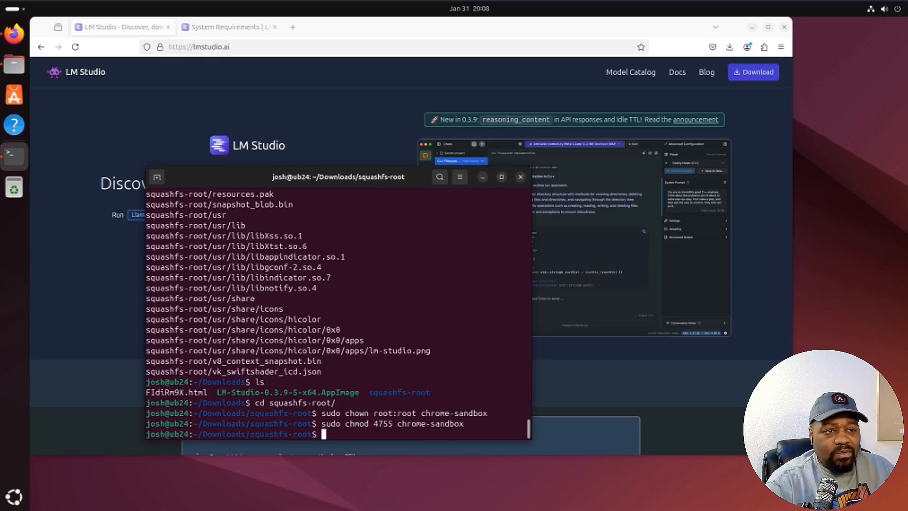
text(./)
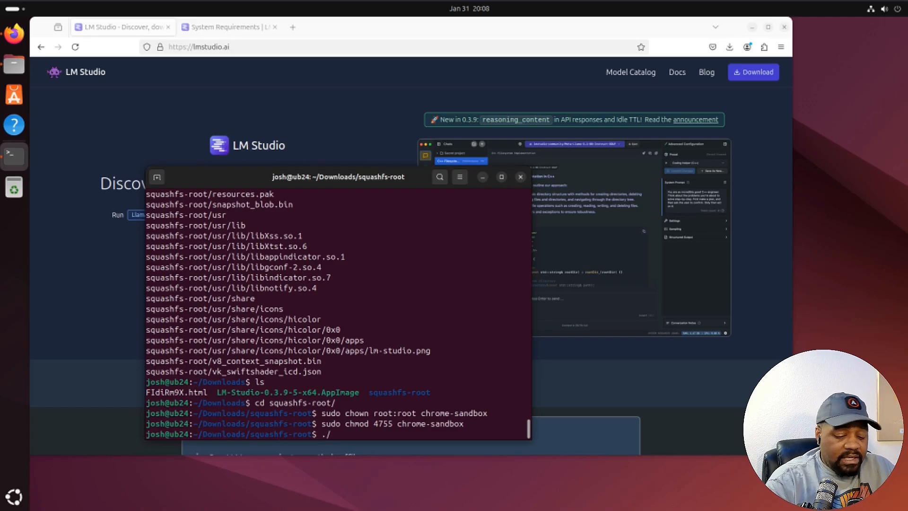
text(lmstu)
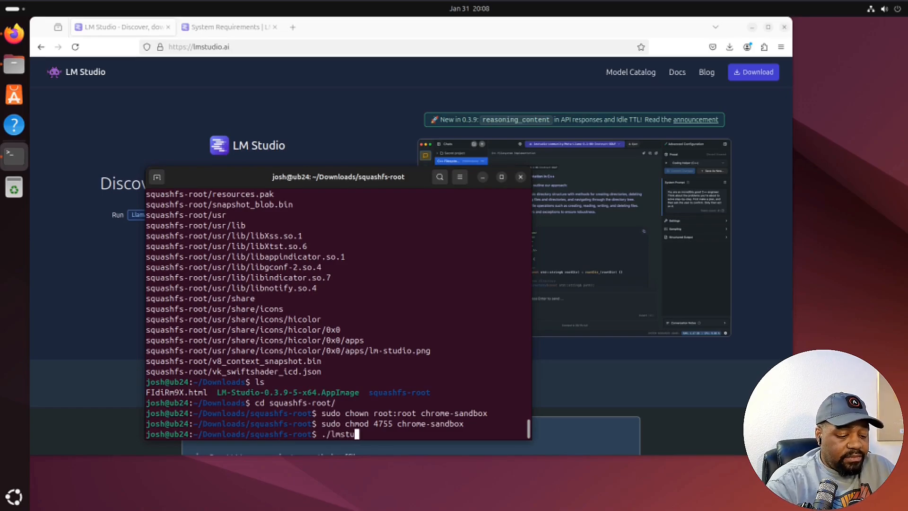
key(BackSpace)
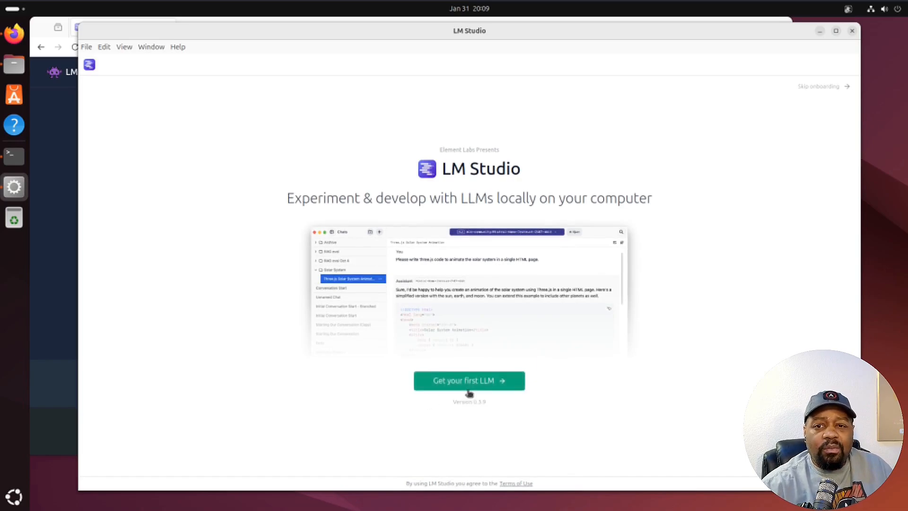
- Proceed to 'Get your first LLM' and start downloading Llama 3.2 1B
click(468, 380)
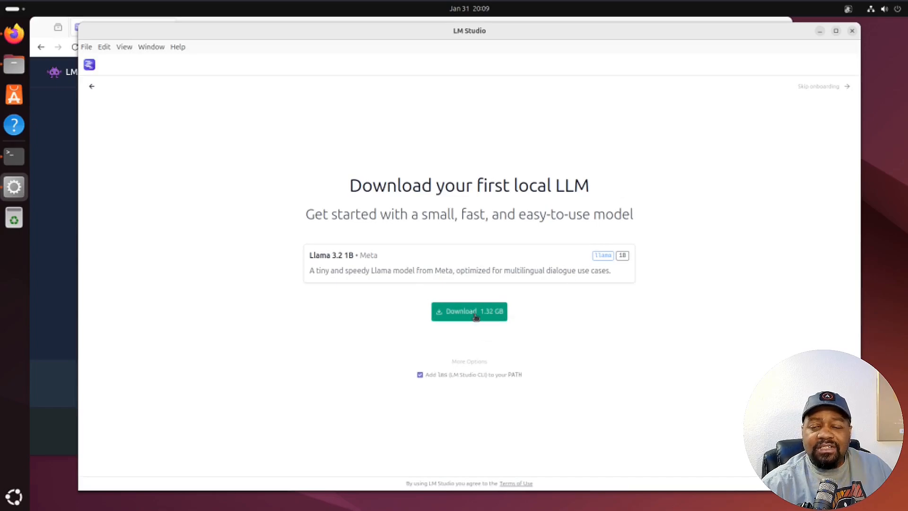
click(469, 311)
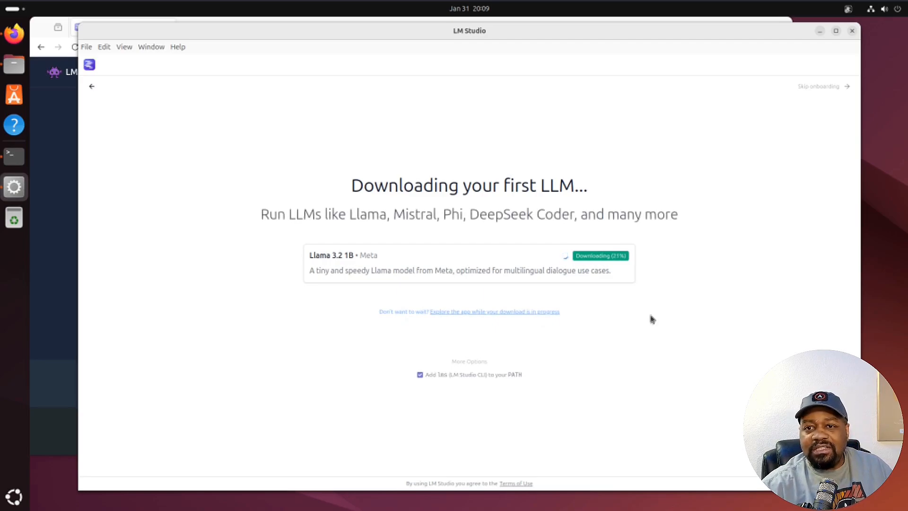
mouse_move(773, 263)
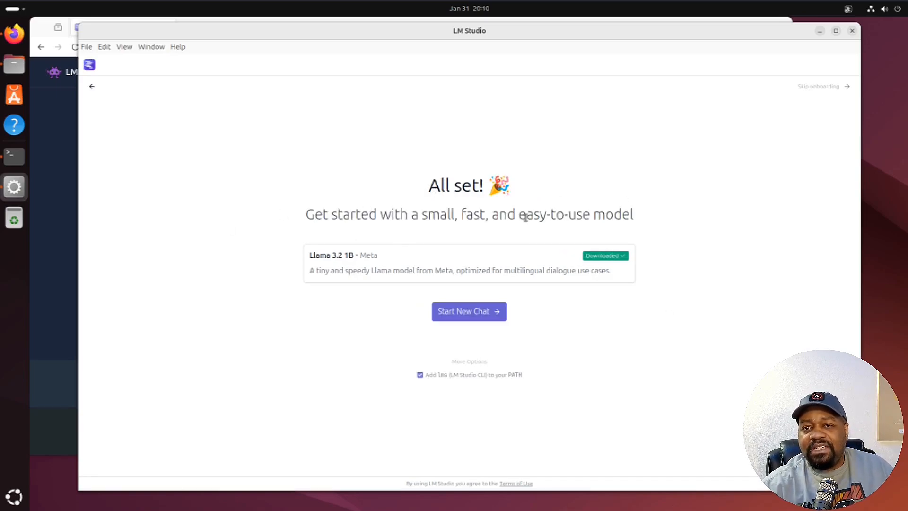
mouse_move(635, 215)
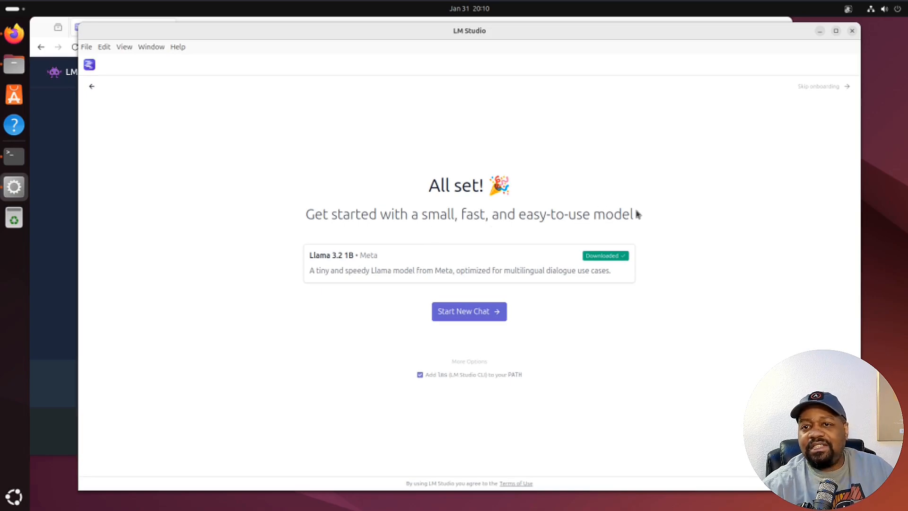
mouse_move(469, 311)
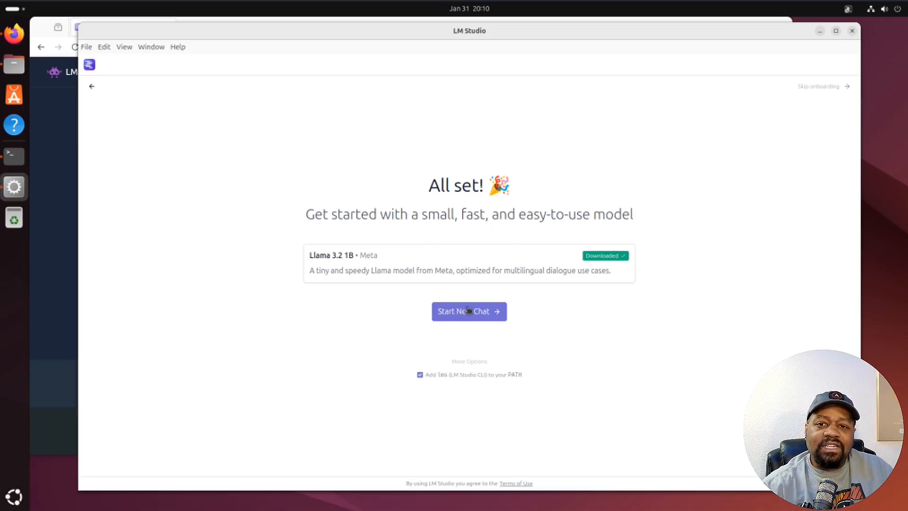
- Start a new chat and load Llama 3.2 1B Instruct with its default 4096-token context
click(468, 311)
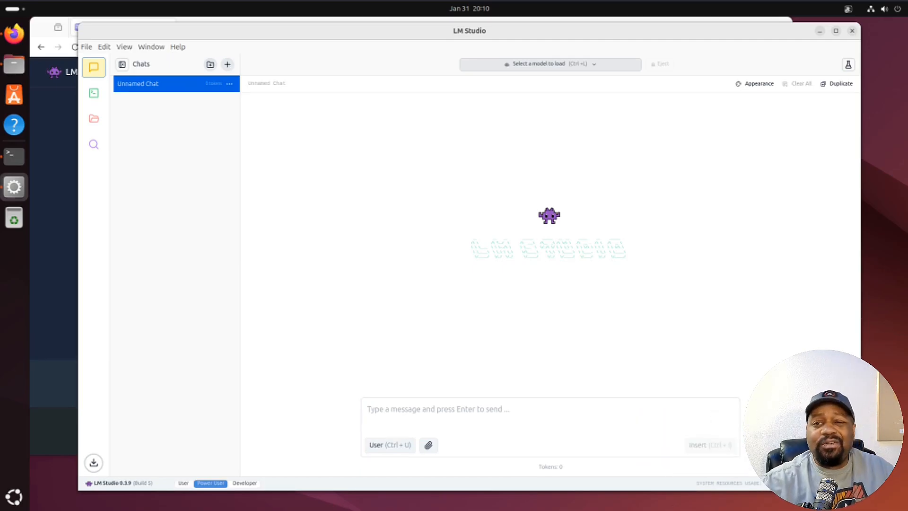
click(549, 64)
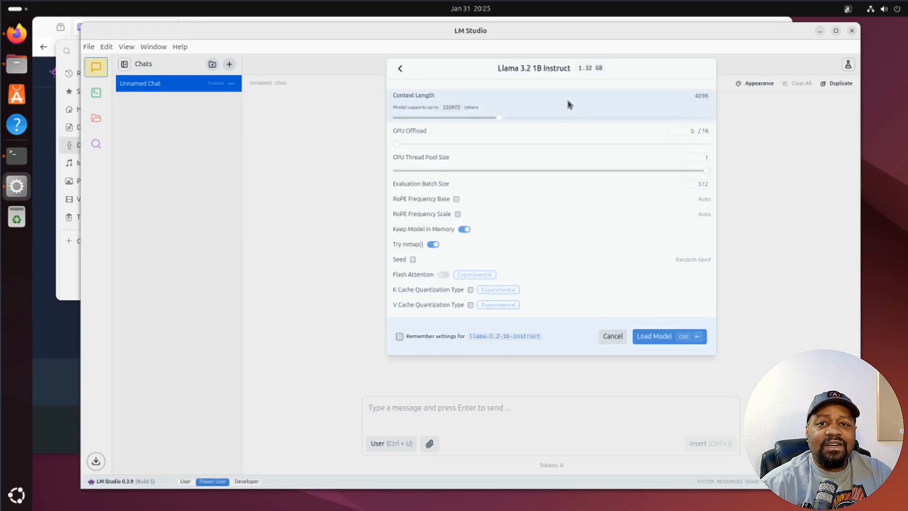
mouse_move(545, 212)
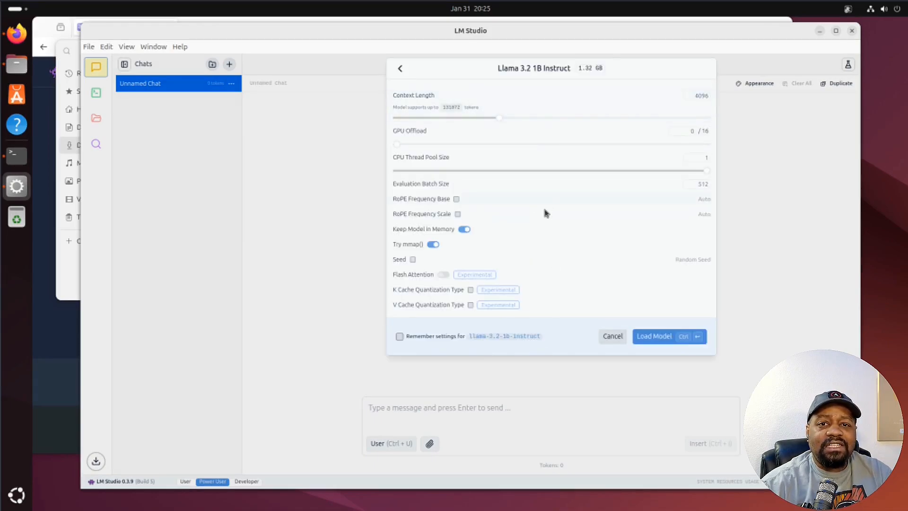
mouse_move(469, 117)
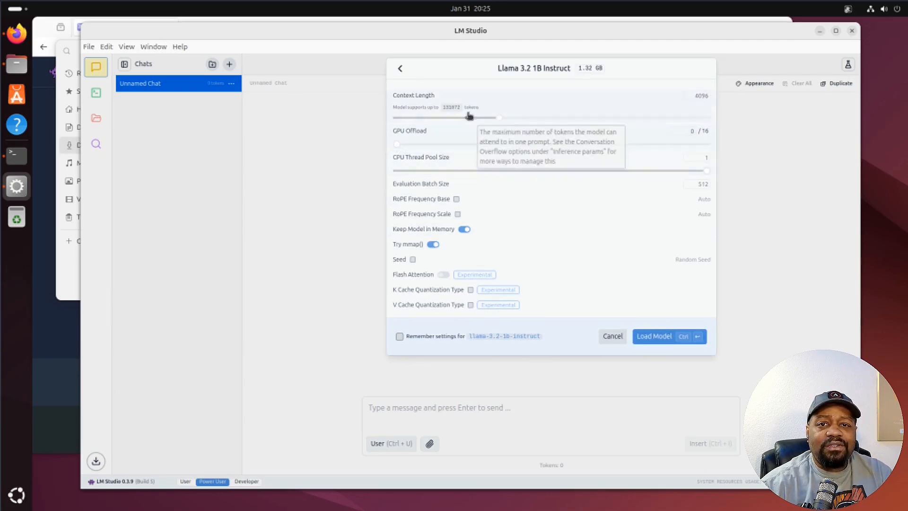
mouse_move(677, 338)
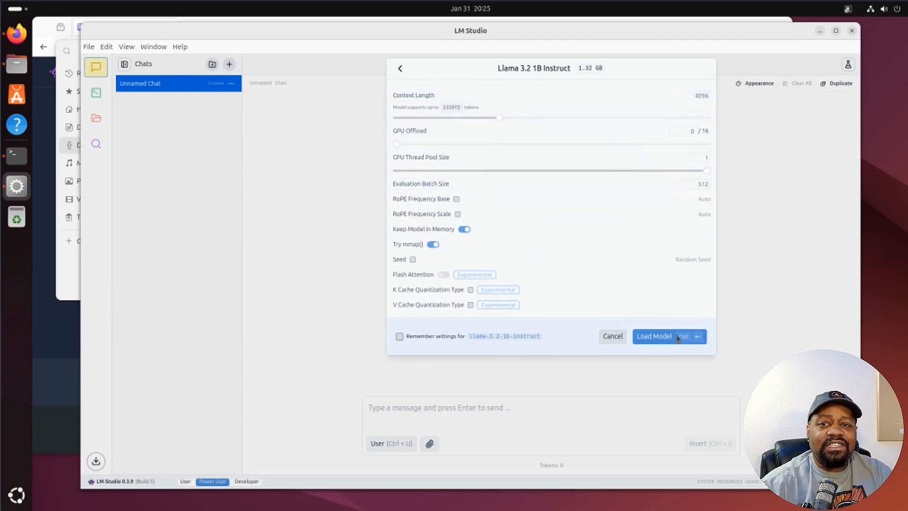
mouse_move(695, 362)
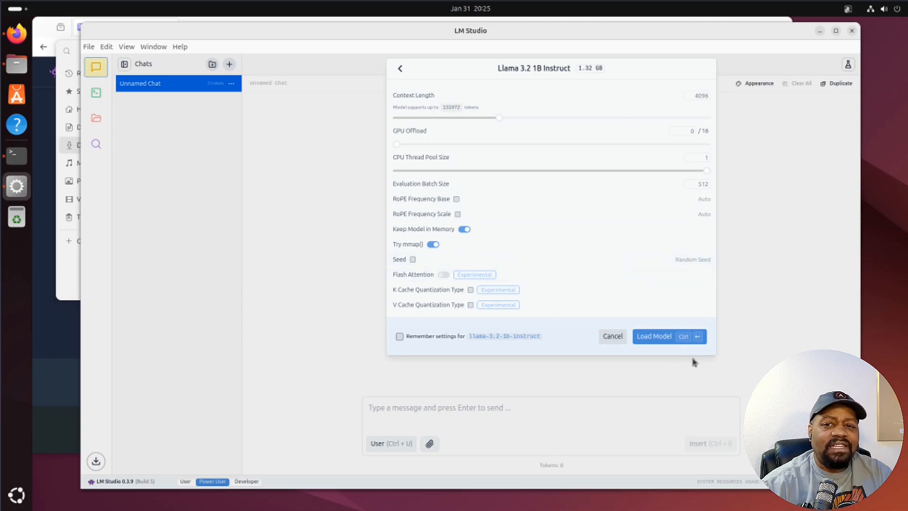
click(654, 336)
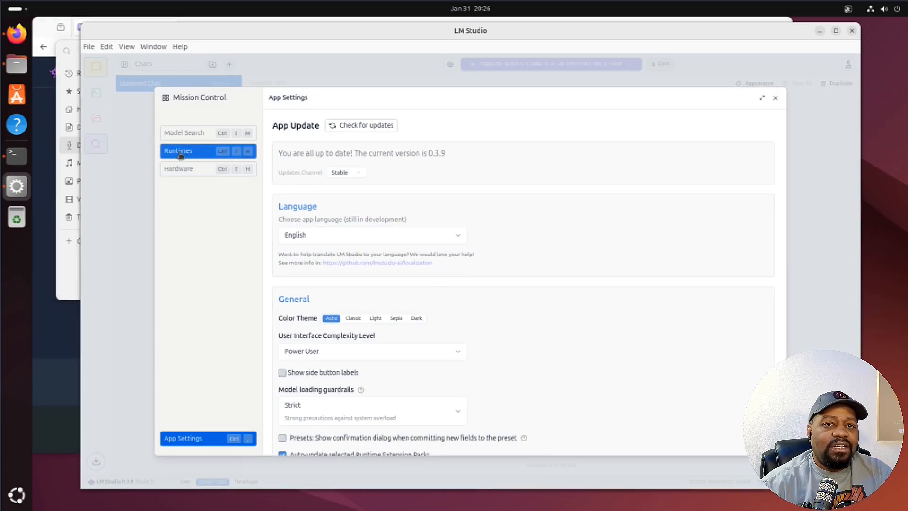
- Check the Runtimes list showing CPU llama.cpp installed at its latest version, then close settings
click(177, 150)
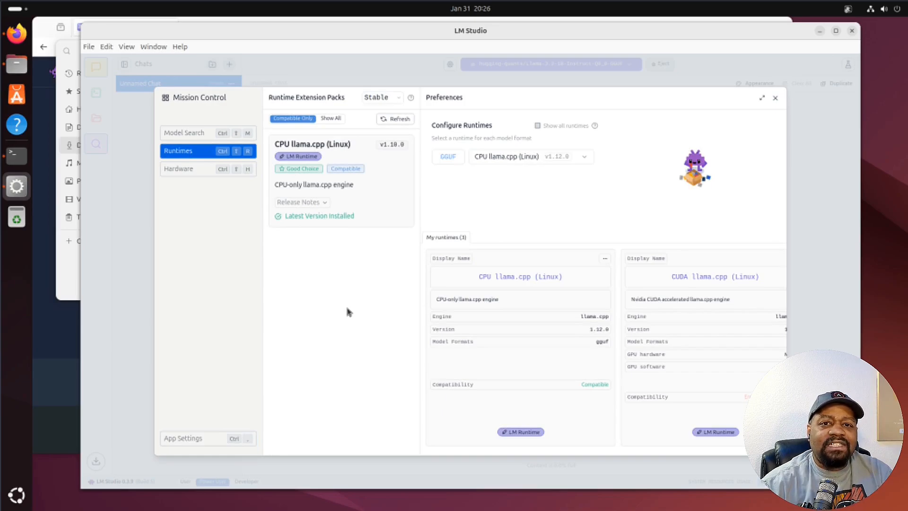
mouse_move(278, 133)
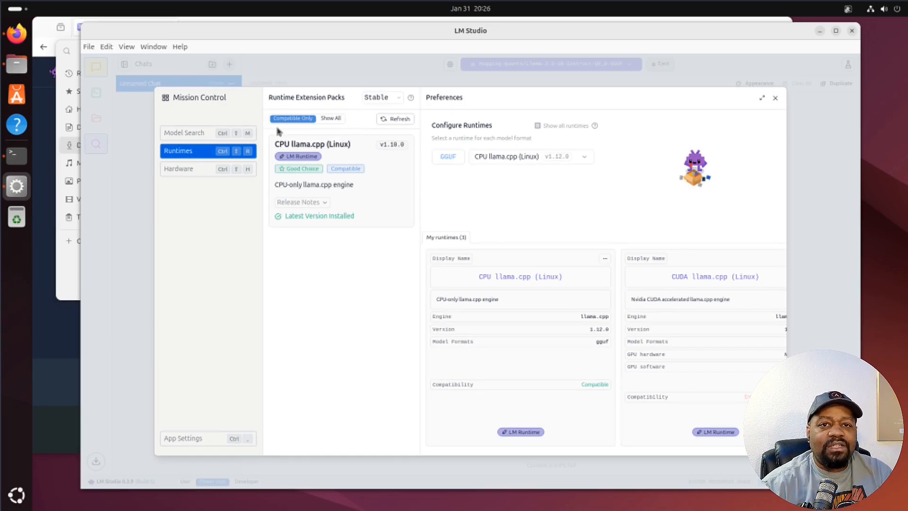
mouse_move(358, 276)
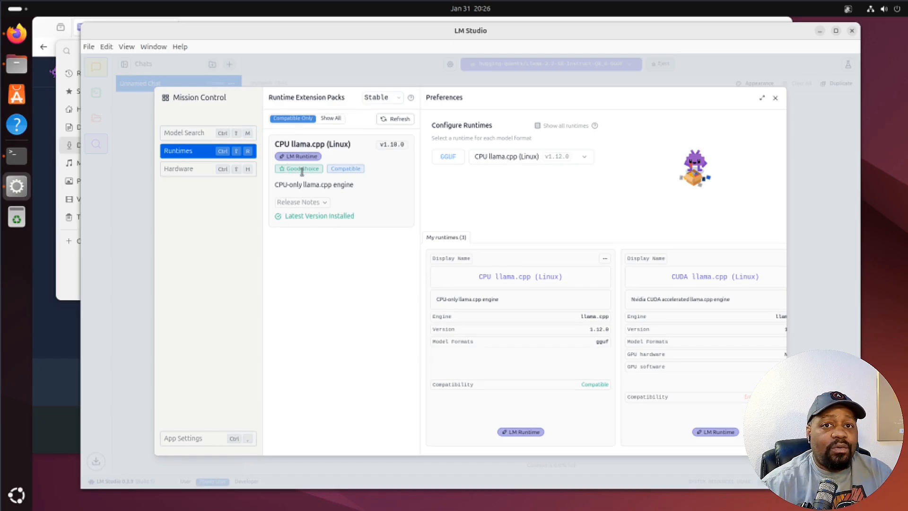
mouse_move(813, 102)
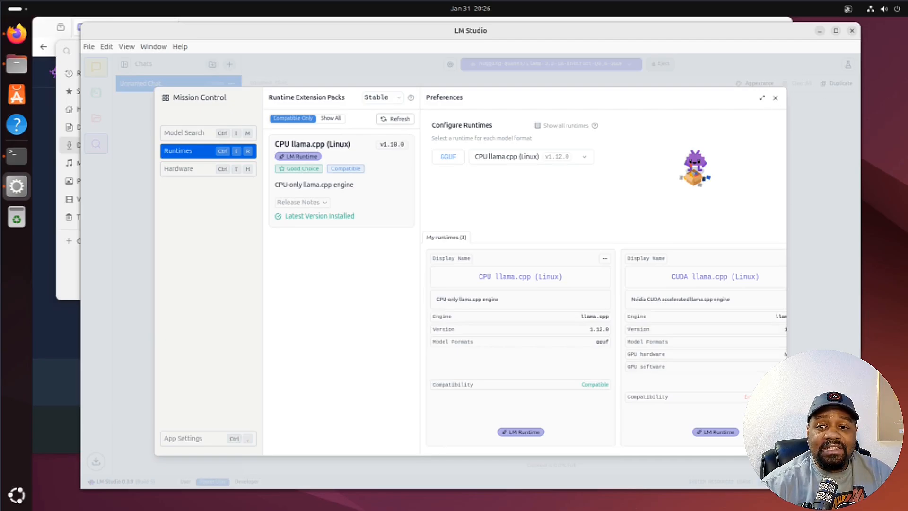
click(775, 97)
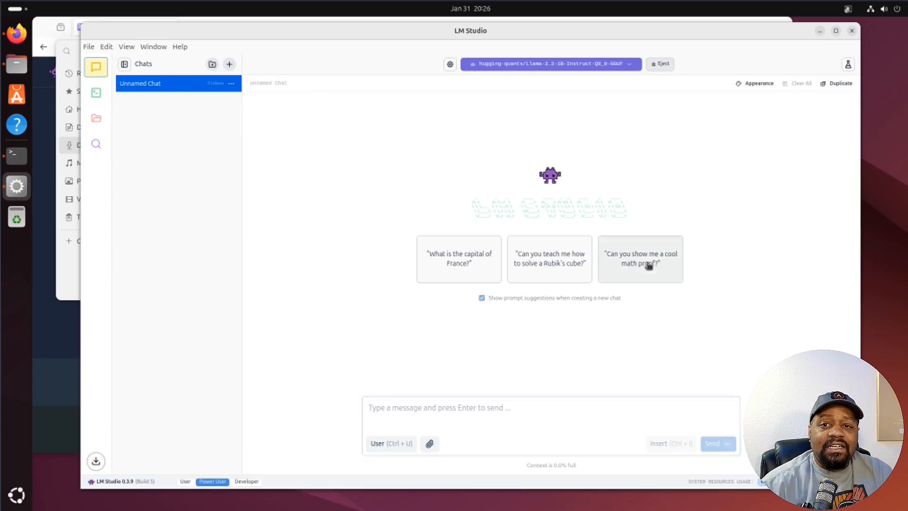
- Send the 'Can you show me a cool math proof?' suggestion and read through the generated proof
click(641, 258)
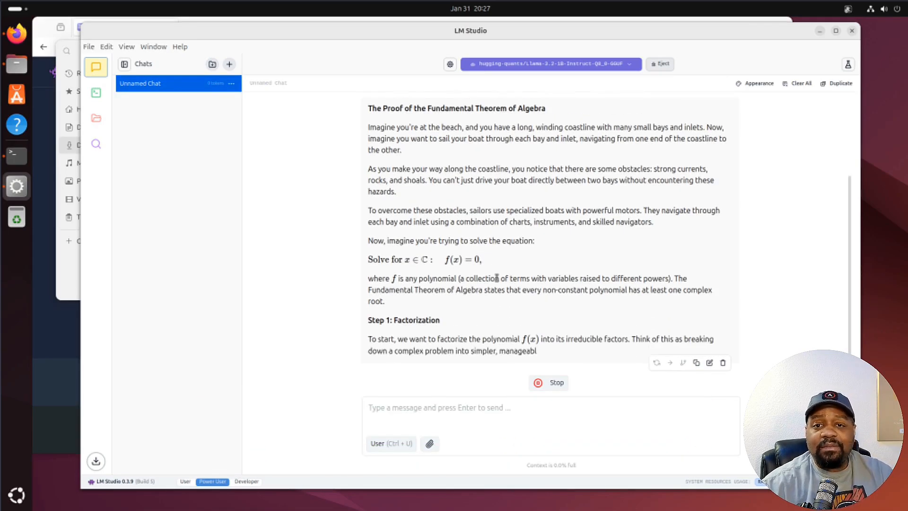
scroll(down, 3)
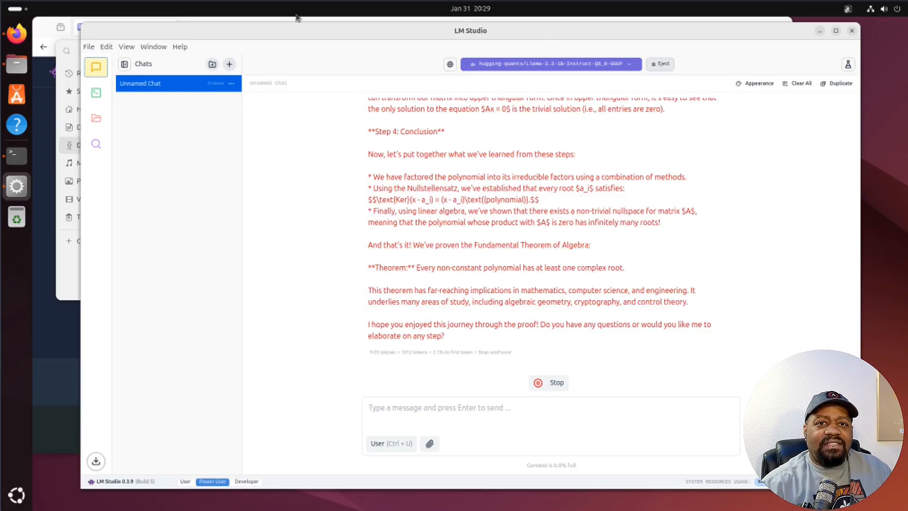
mouse_move(619, 270)
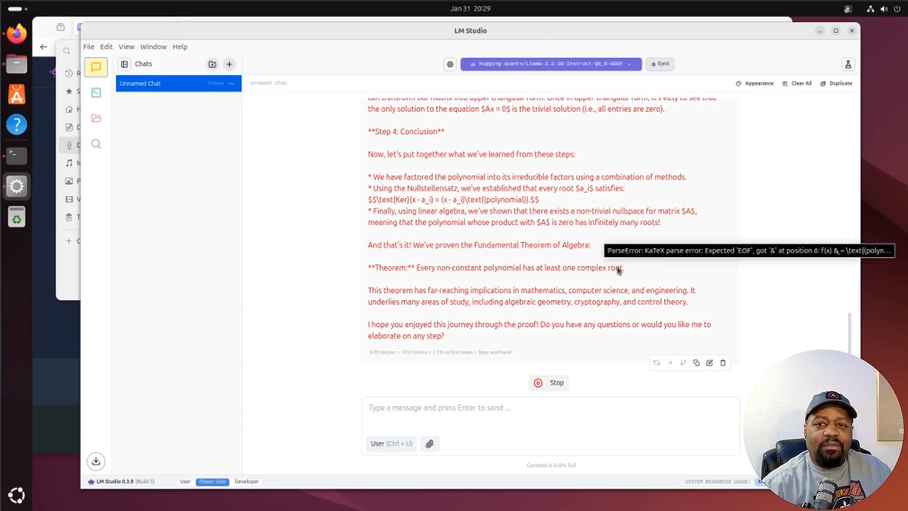
mouse_move(710, 362)
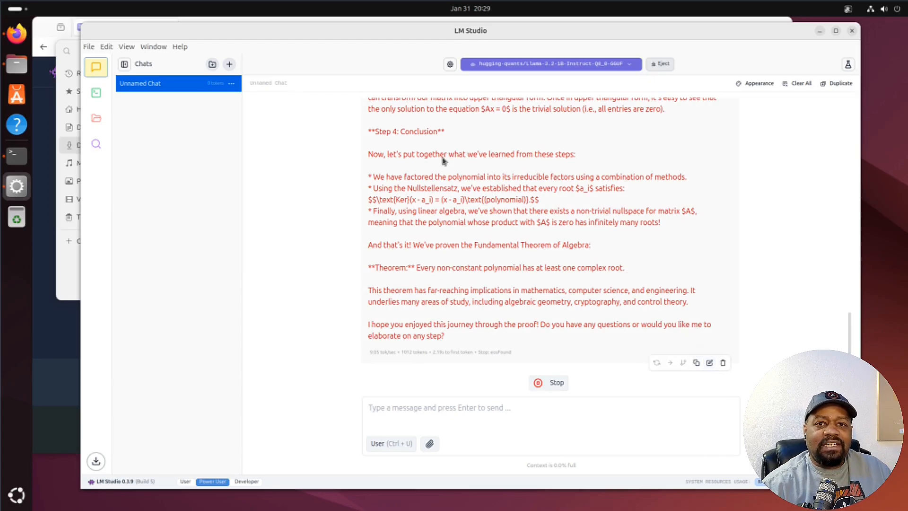
click(755, 83)
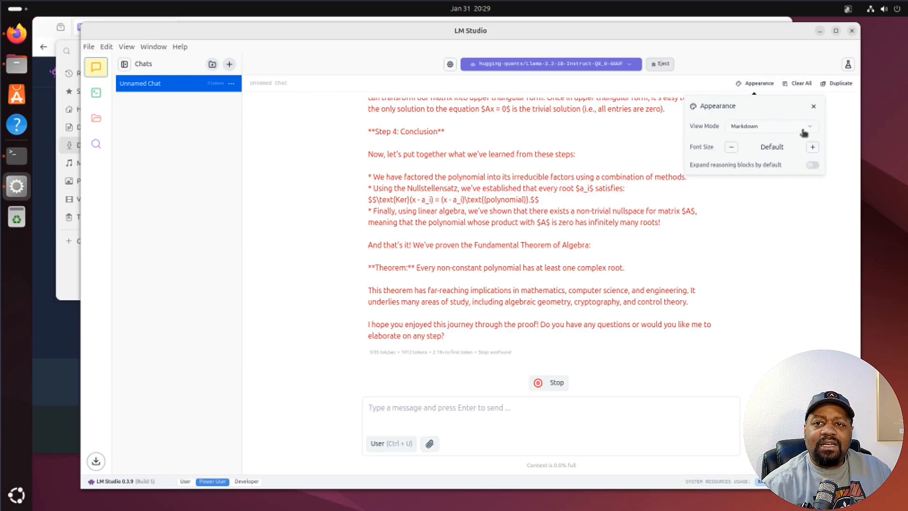
click(813, 146)
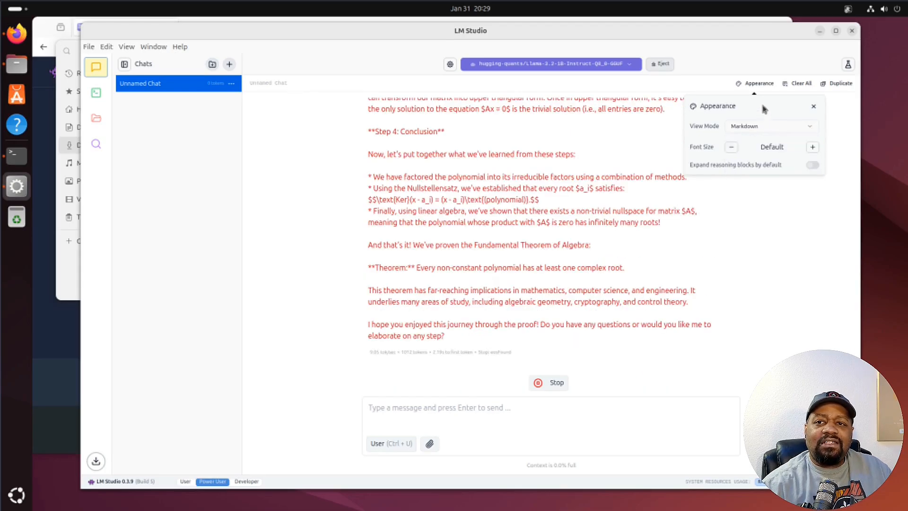
click(813, 106)
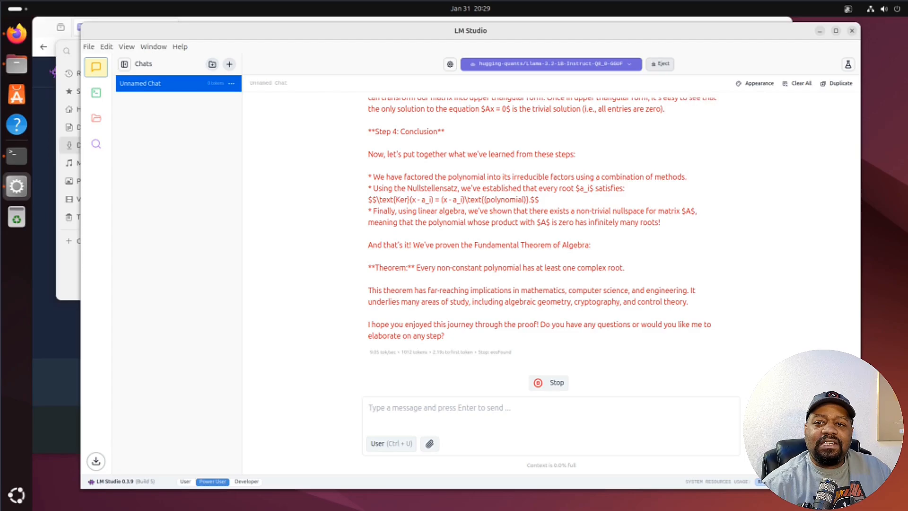
click(450, 63)
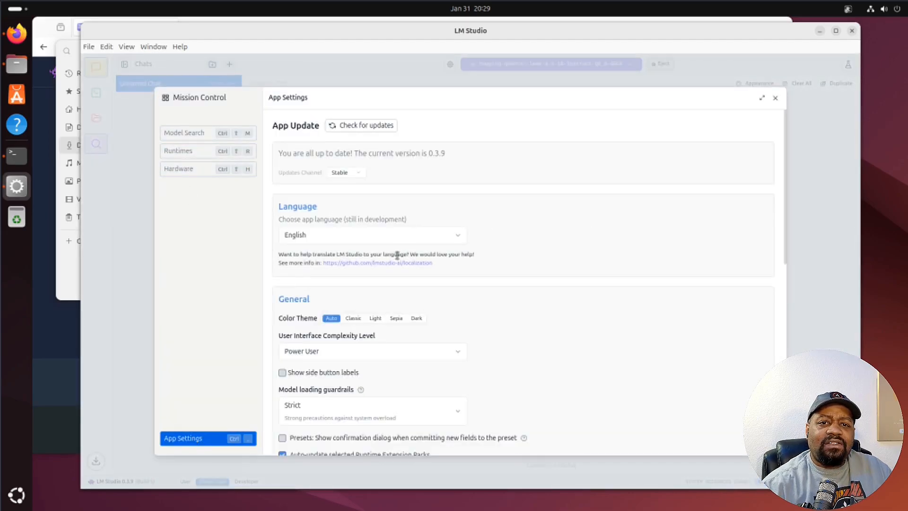
scroll(down, 3)
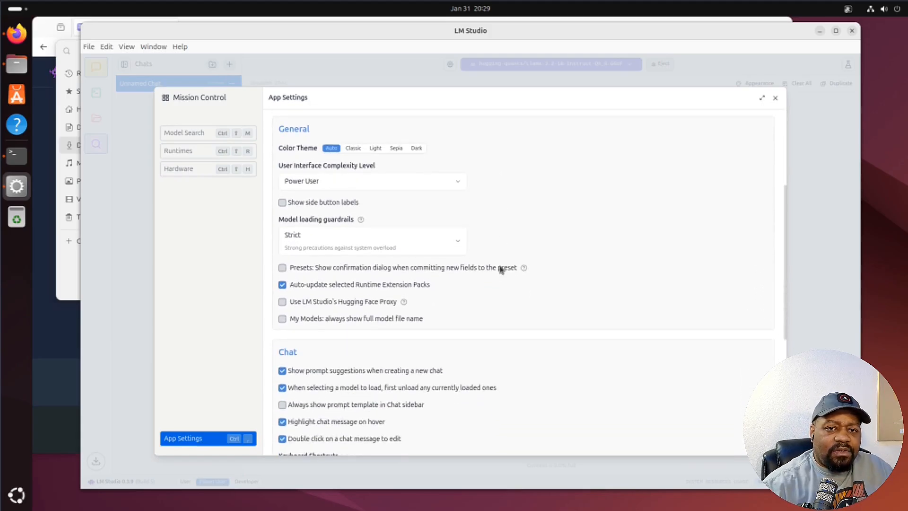
scroll(down, 3)
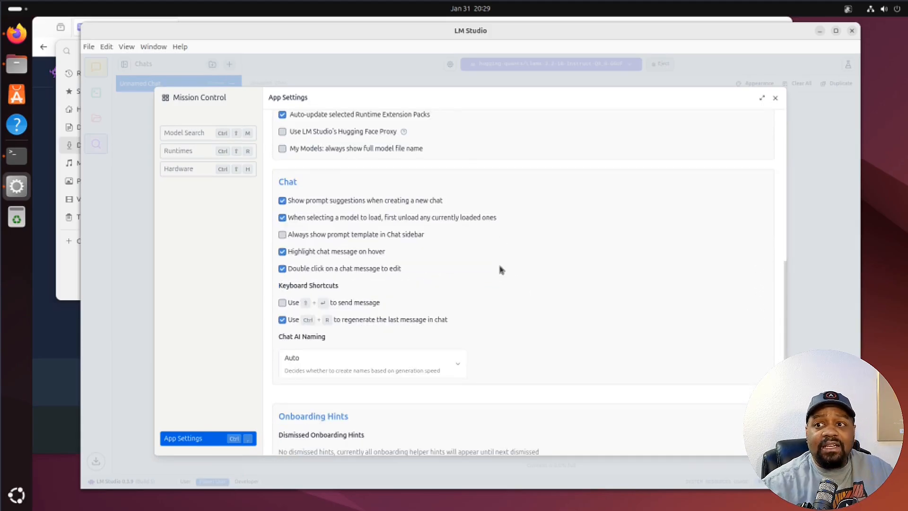
scroll(down, 3)
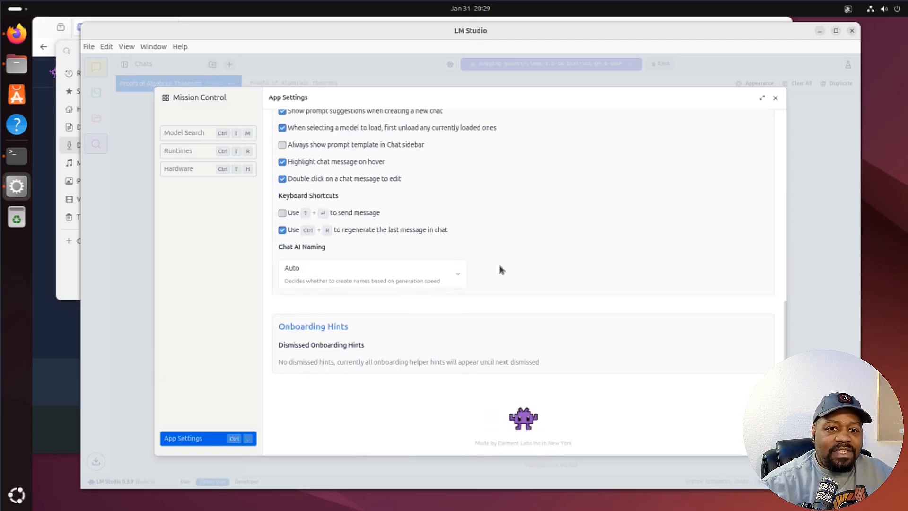
mouse_move(850, 41)
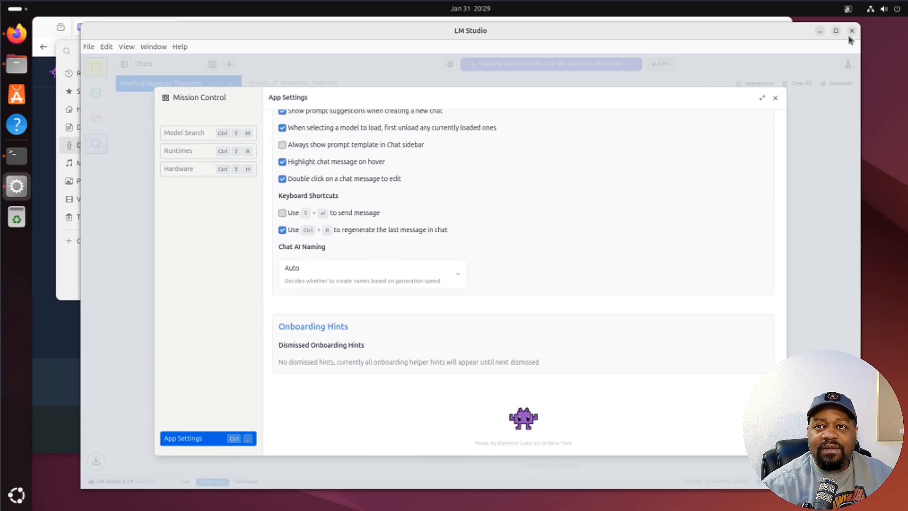
click(775, 97)
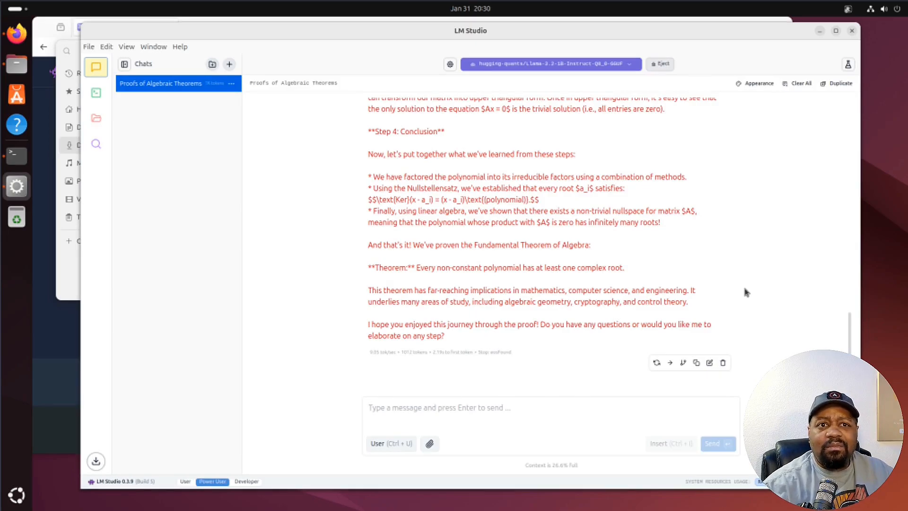
- Eject the loaded Llama 3.2 1B Instruct model
click(659, 63)
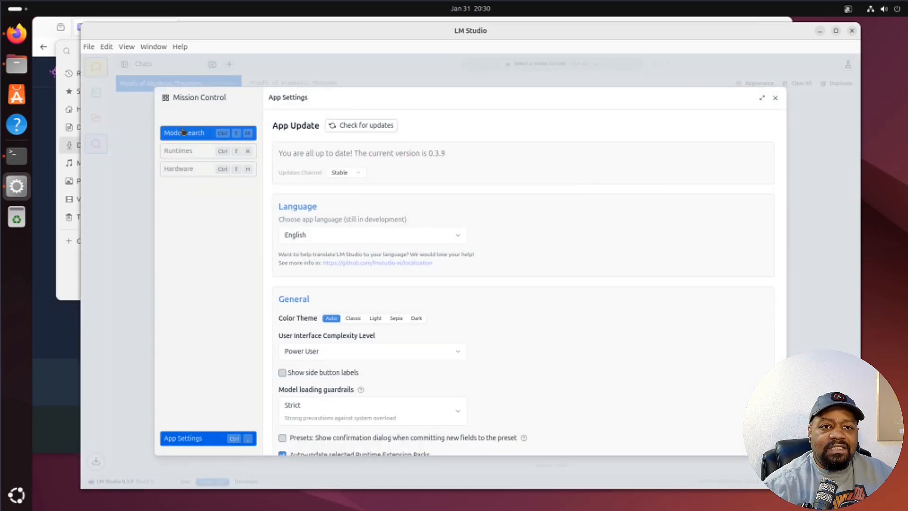
- Search the model catalog for 'deep' and reveal the remaining staff-pick models
click(184, 132)
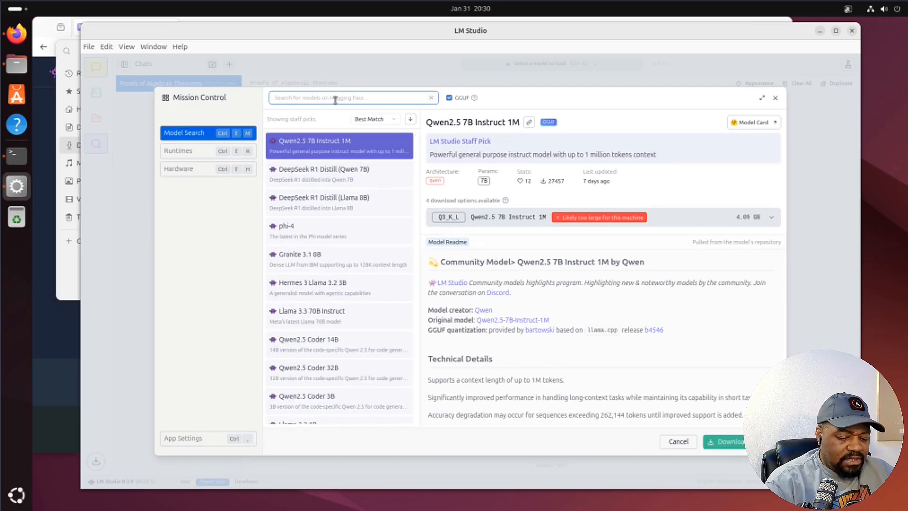
text(deep)
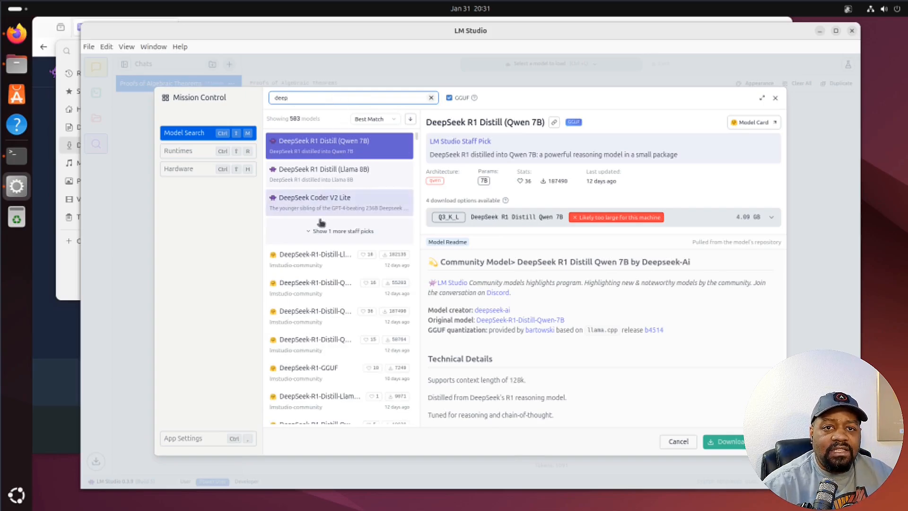
click(338, 231)
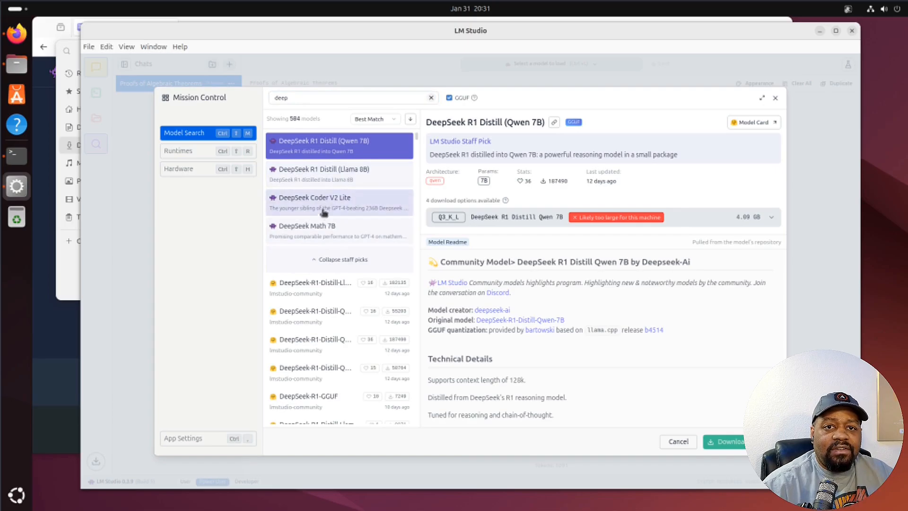
click(313, 202)
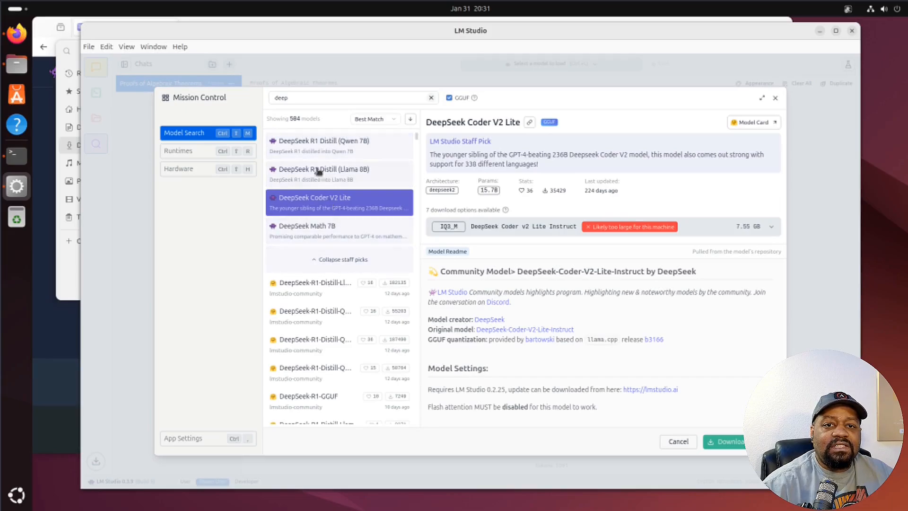
mouse_move(331, 397)
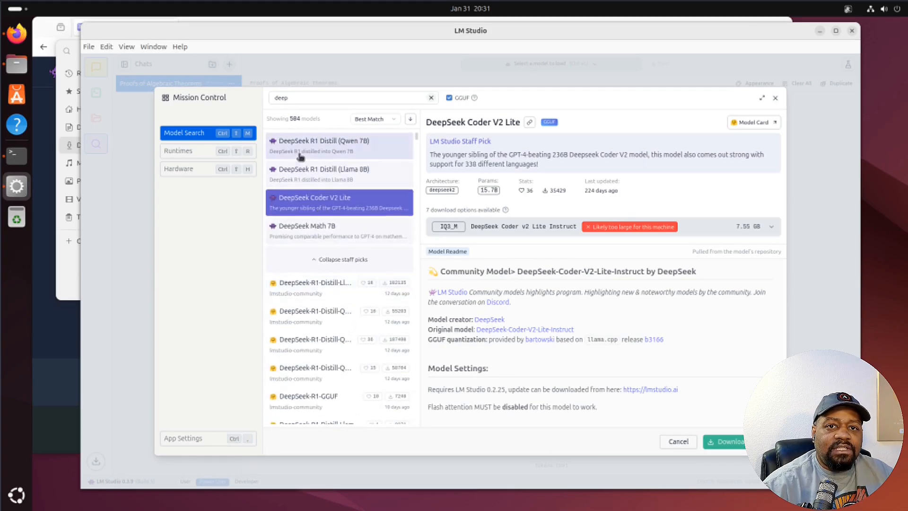
- Download the 4.09 GB Q3_K_L build of DeepSeek R1 Distill (Qwen 7B)
click(322, 141)
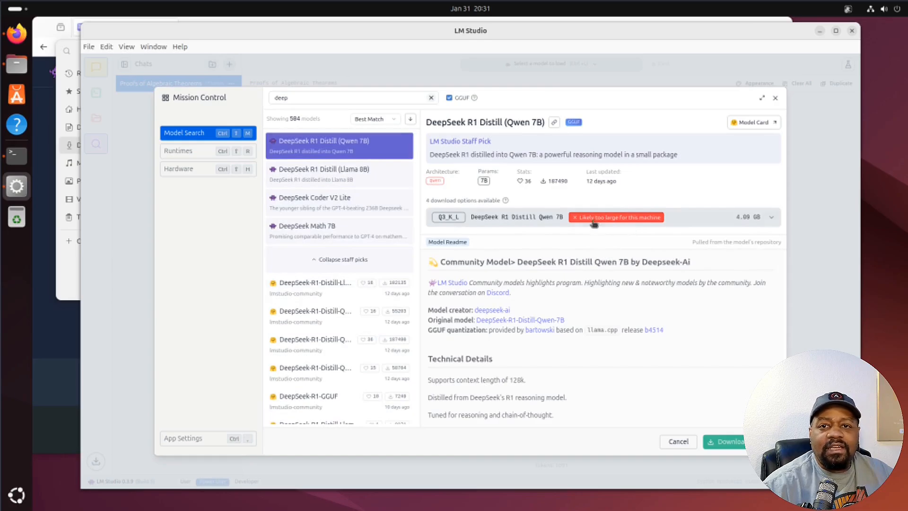
click(729, 442)
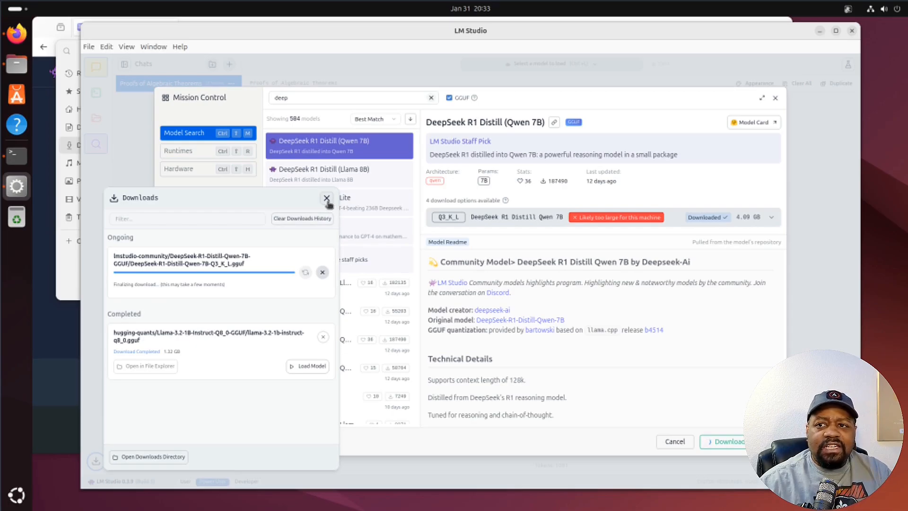
- Dismiss the Downloads panel, returning to the model page marked Downloaded
click(327, 197)
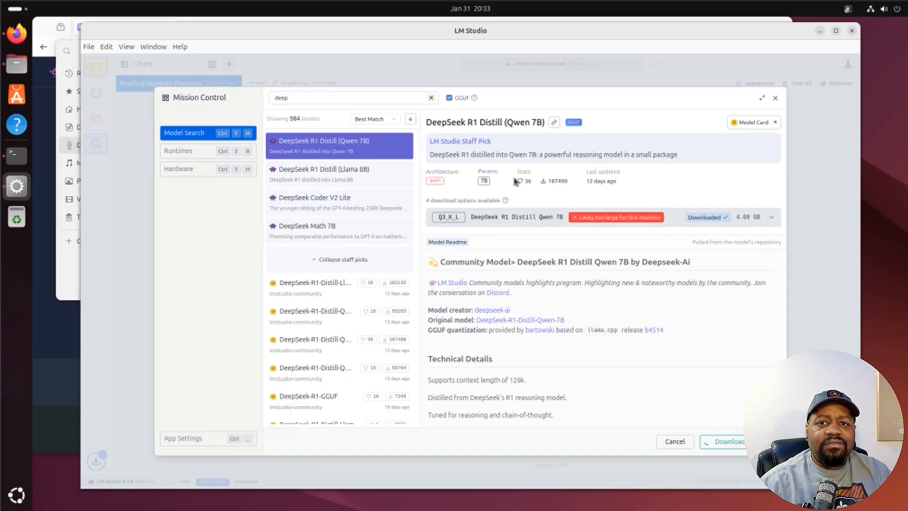
mouse_move(605, 225)
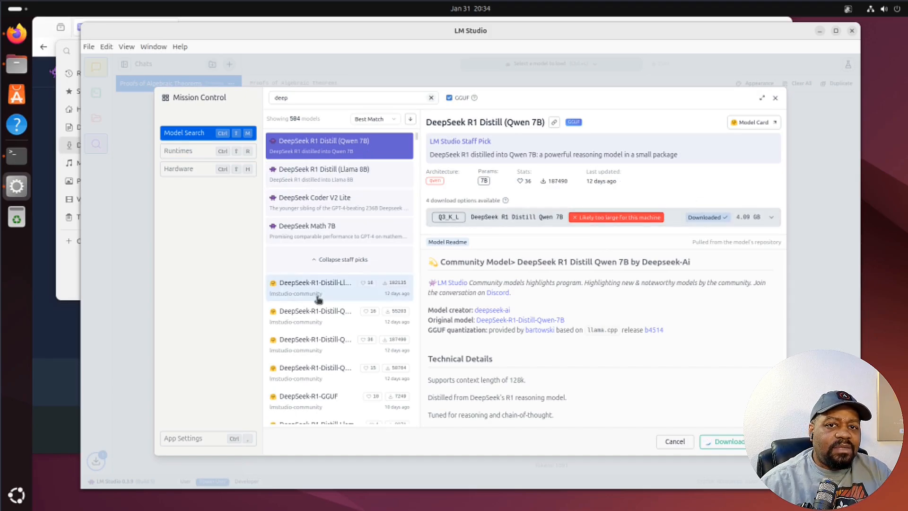
mouse_move(318, 295)
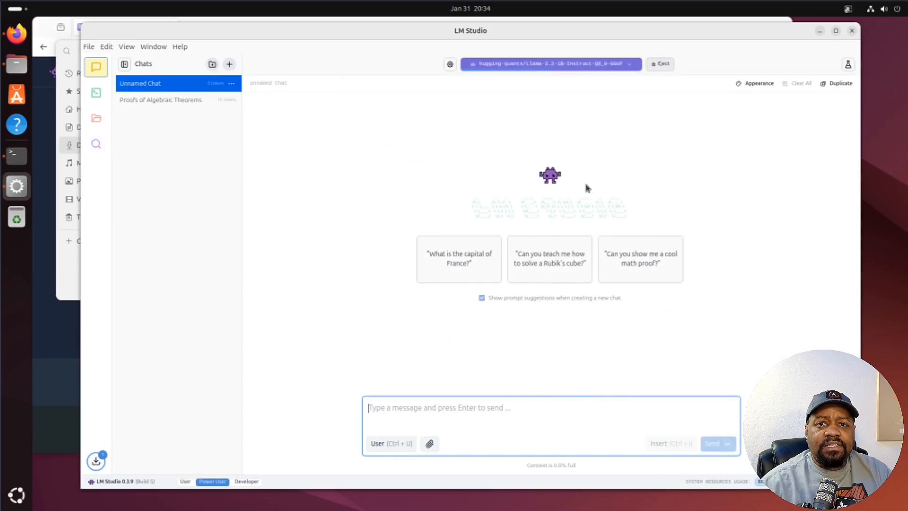
mouse_move(720, 256)
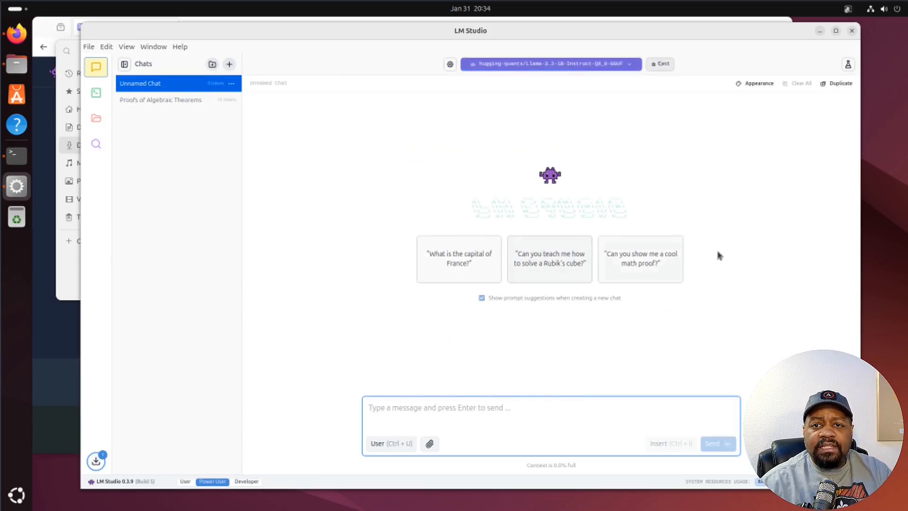
mouse_move(648, 262)
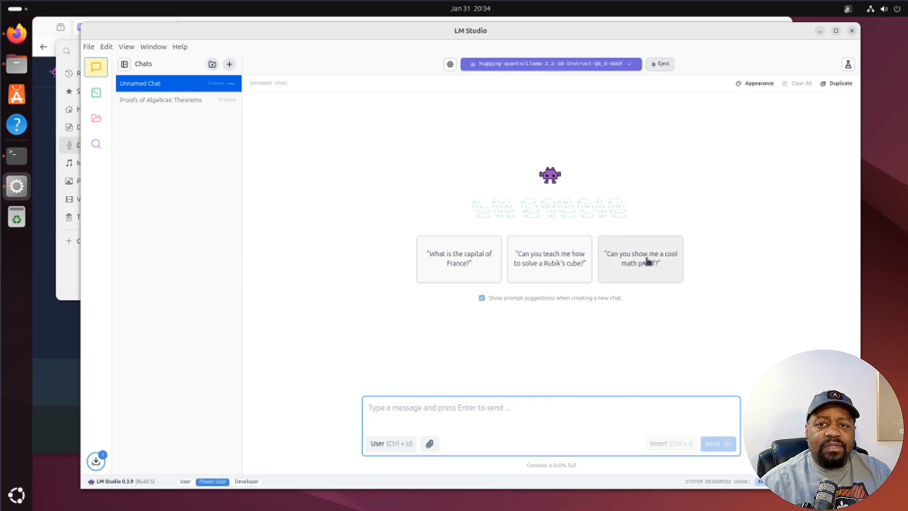
- Ask the 'cool math proof' suggestion with Llama 3.2 1B and review its answer
click(641, 258)
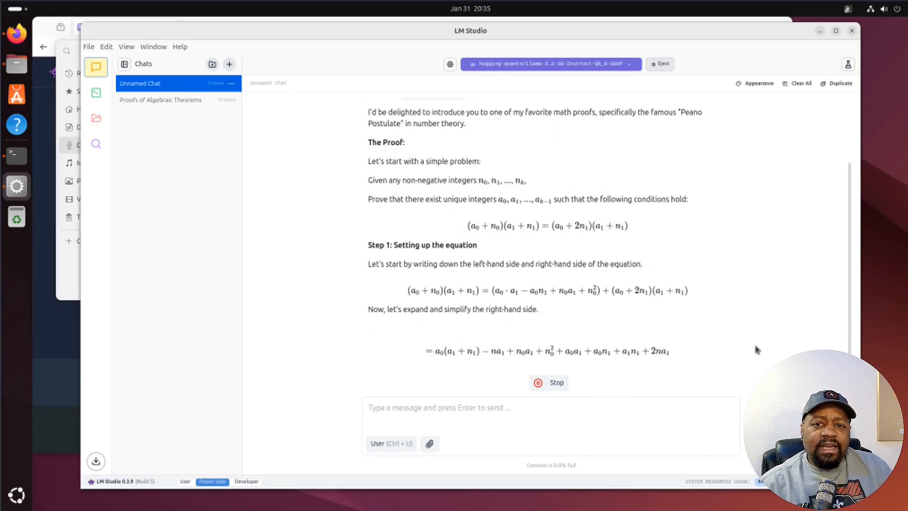
scroll(down, 3)
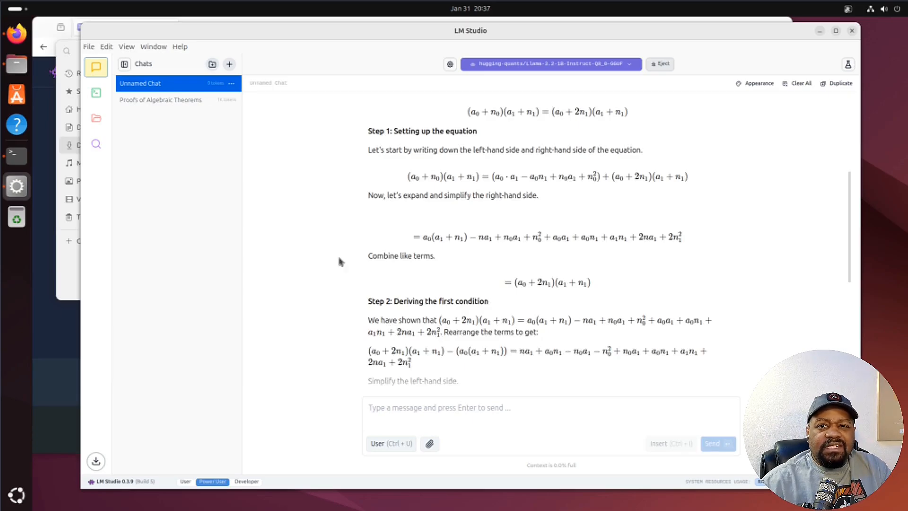
scroll(up, 3)
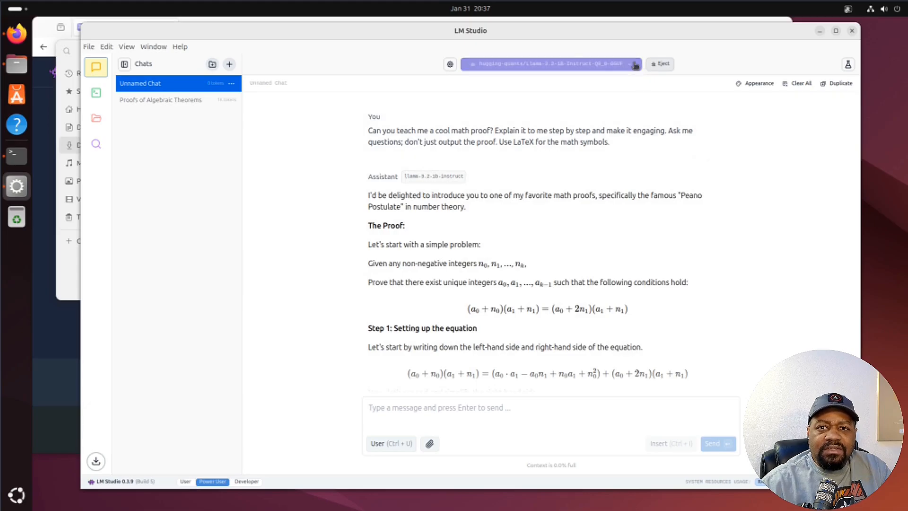
- Load DeepSeek R1 Distill Qwen 7B and rerun the math-proof prompt with it
click(548, 64)
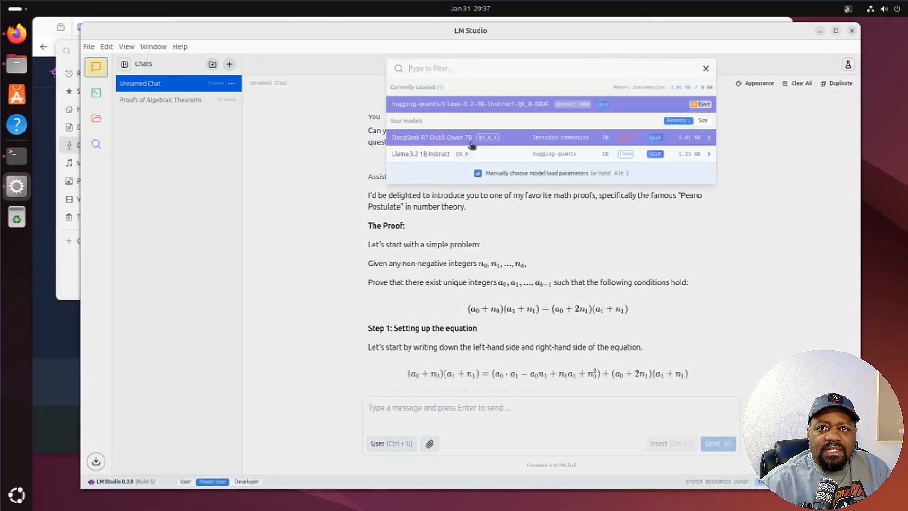
click(432, 137)
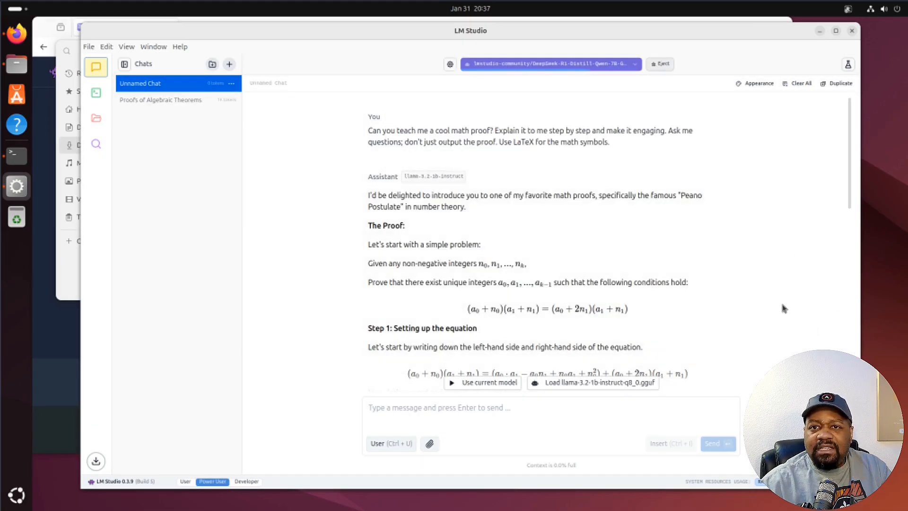
click(229, 64)
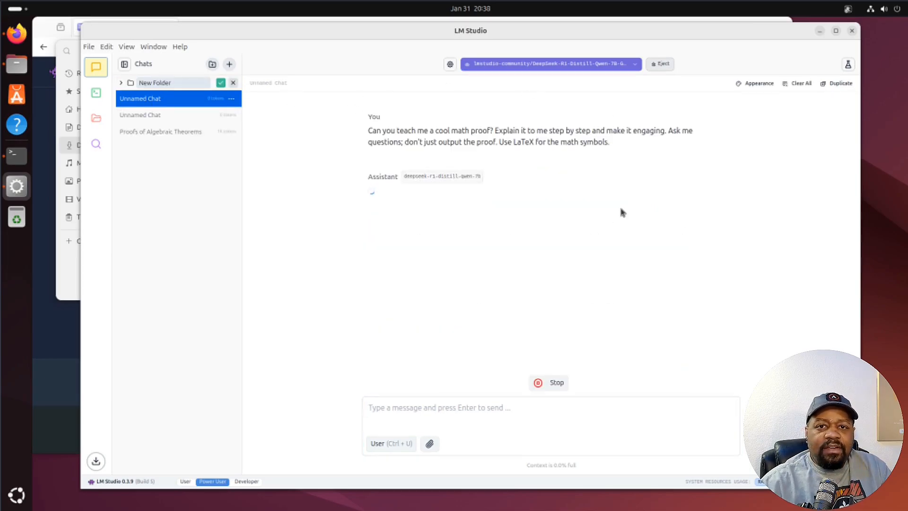
mouse_move(570, 317)
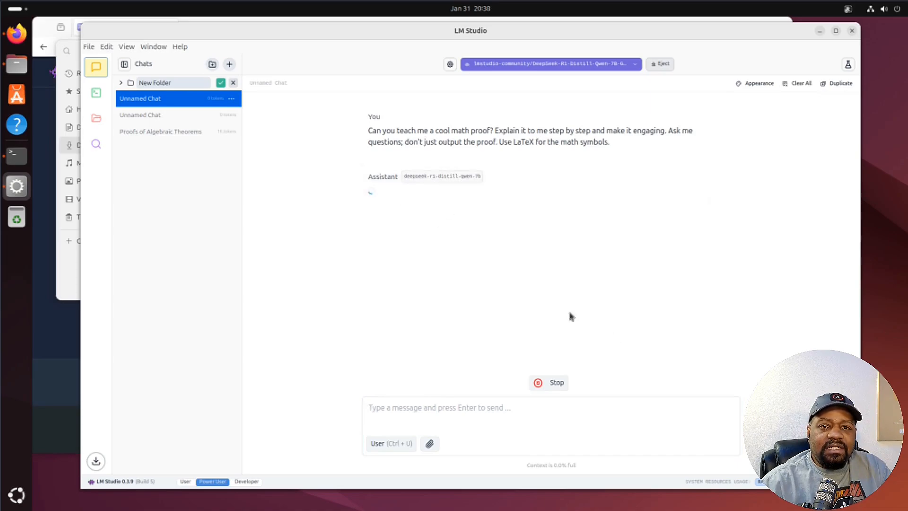
mouse_move(364, 239)
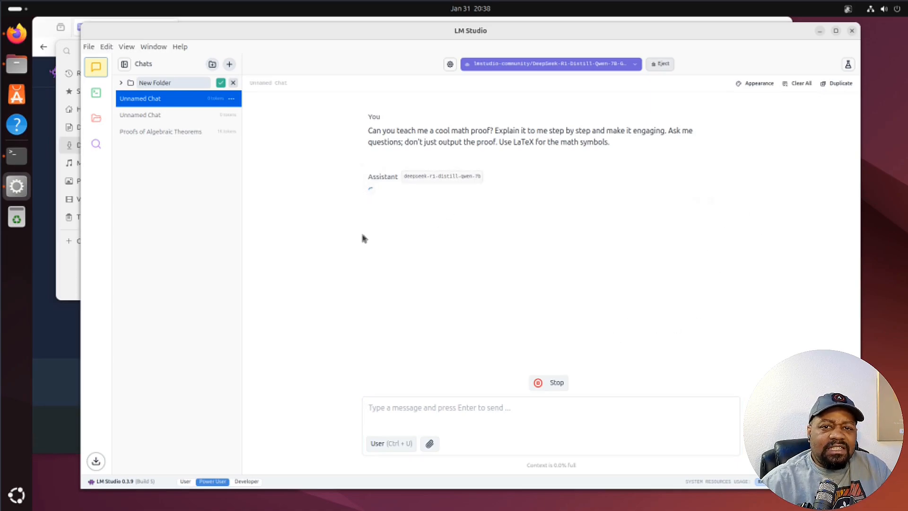
mouse_move(388, 228)
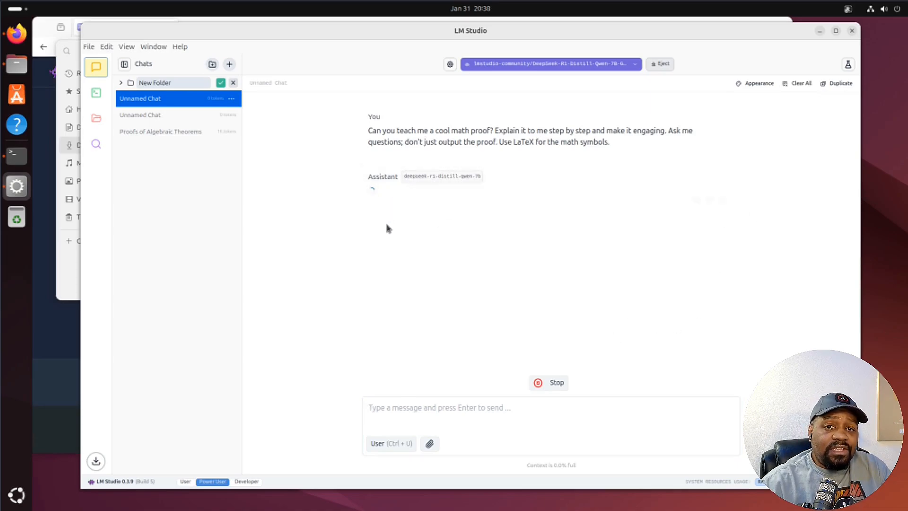
mouse_move(634, 356)
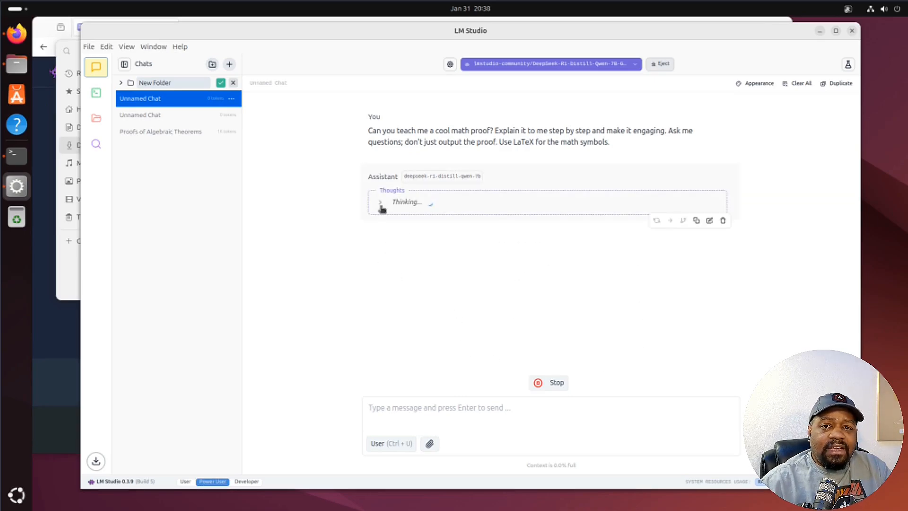
mouse_move(682, 283)
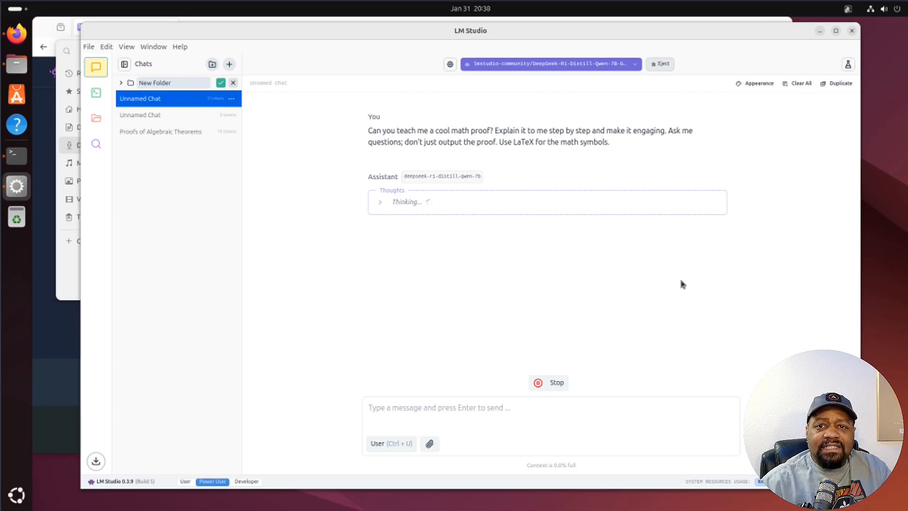
mouse_move(604, 135)
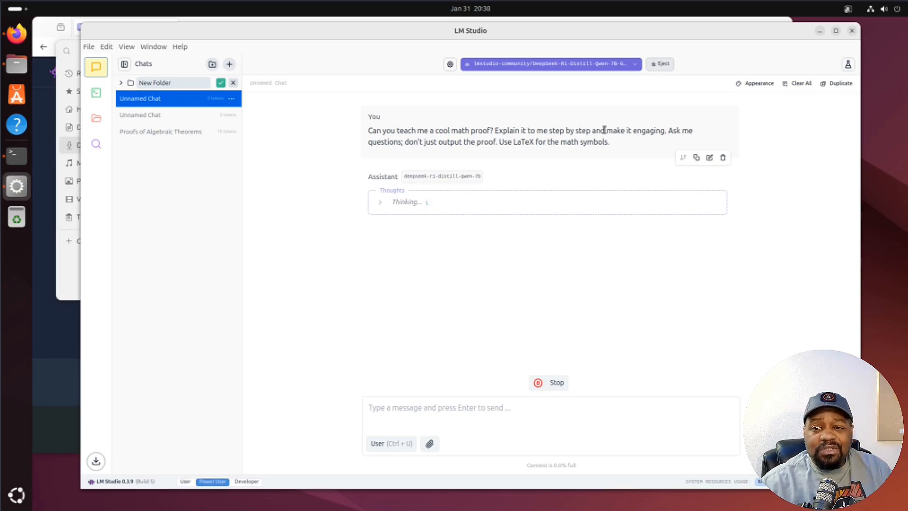
mouse_move(216, 261)
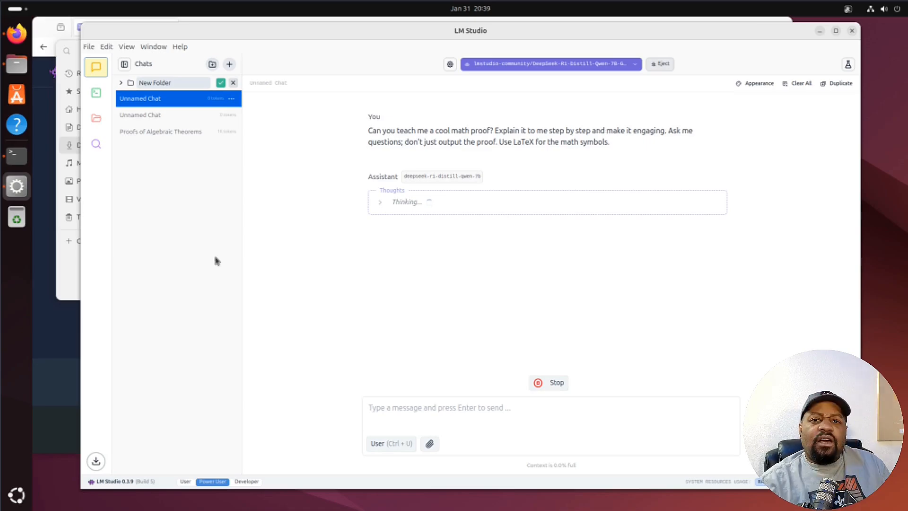
mouse_move(382, 204)
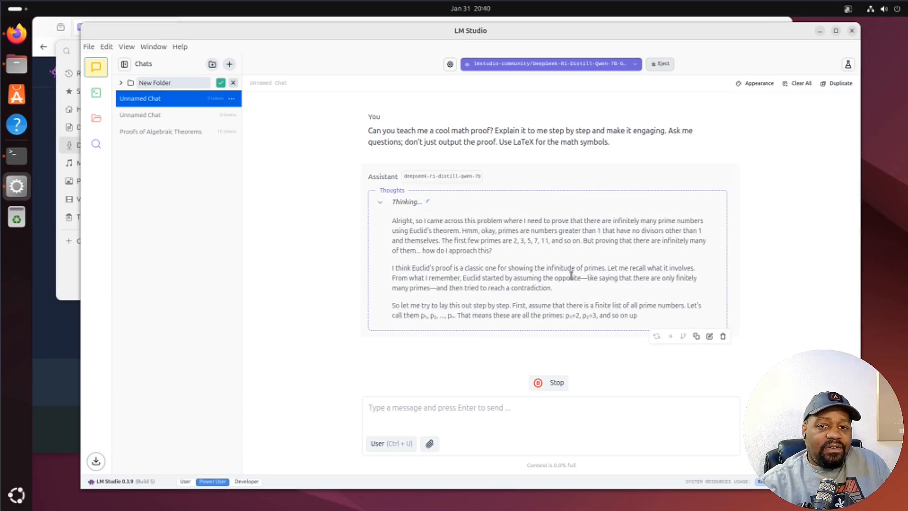
- Stop DeepSeek's reasoning on proving infinitely many primes after about two minutes
click(548, 382)
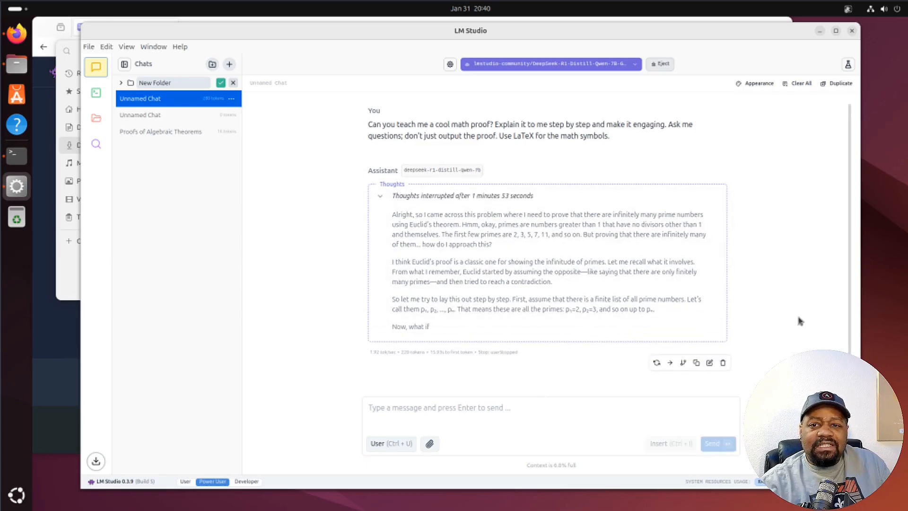